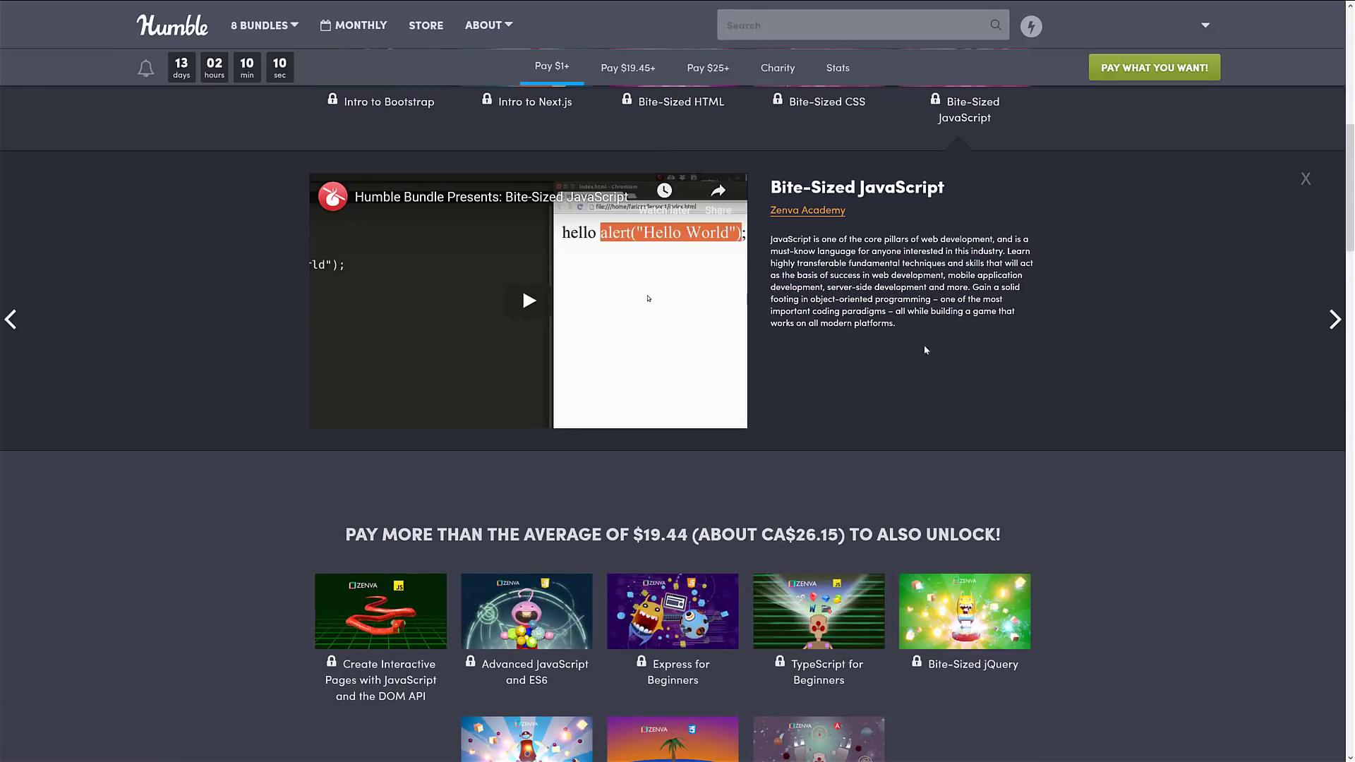
# - Scroll down to the $25-tier course grid with React, GraphQL and Node.js titles
pyautogui.scroll(-3)
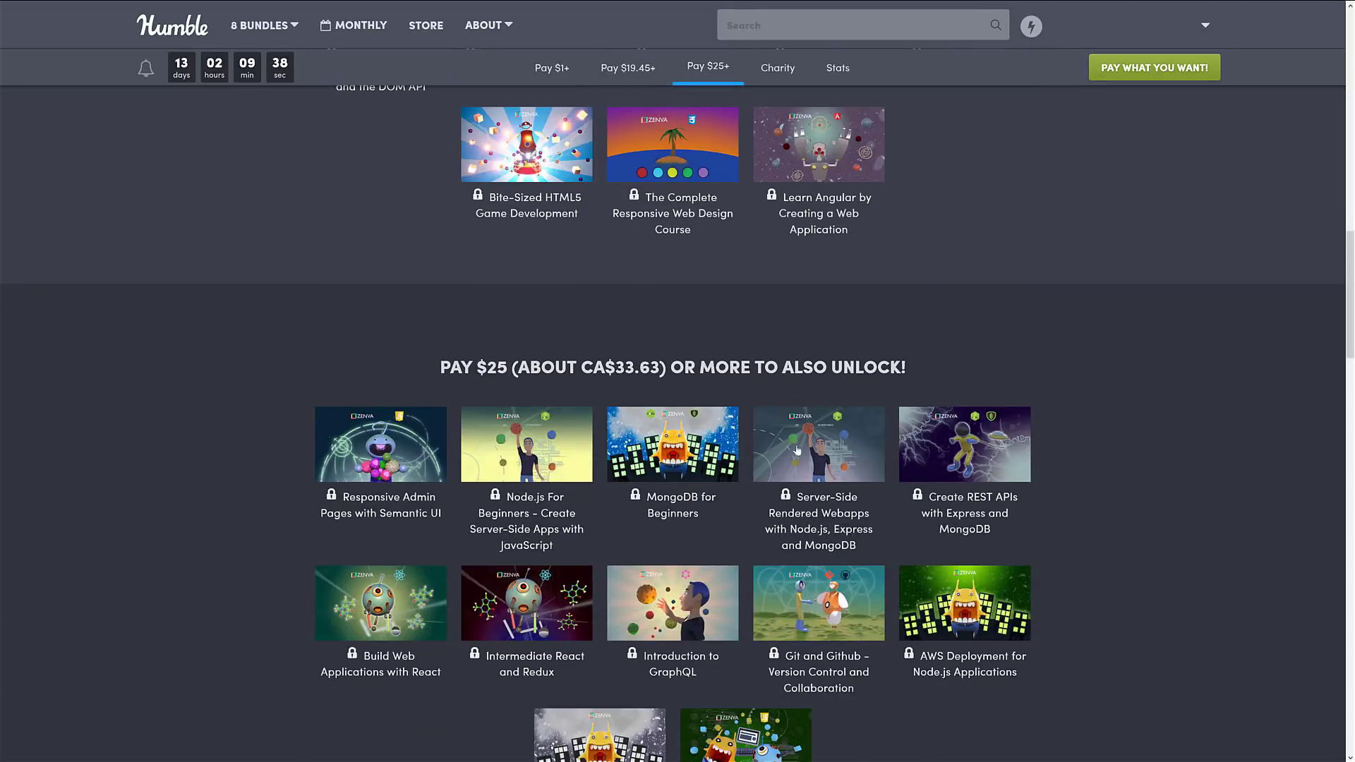
# - Scroll through the $25-tier courses toward the Zenva Academy key and redeem link
pyautogui.scroll(-3)
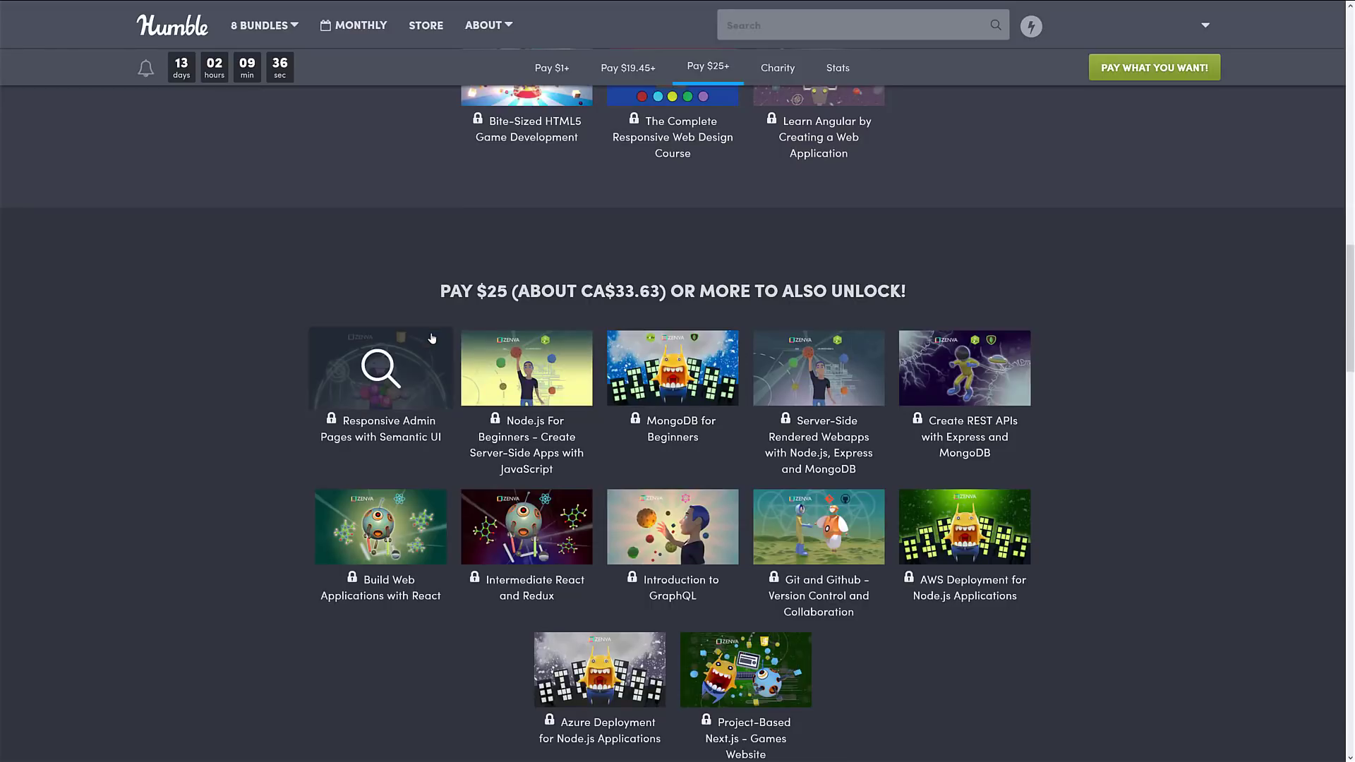
pyautogui.scroll(-3)
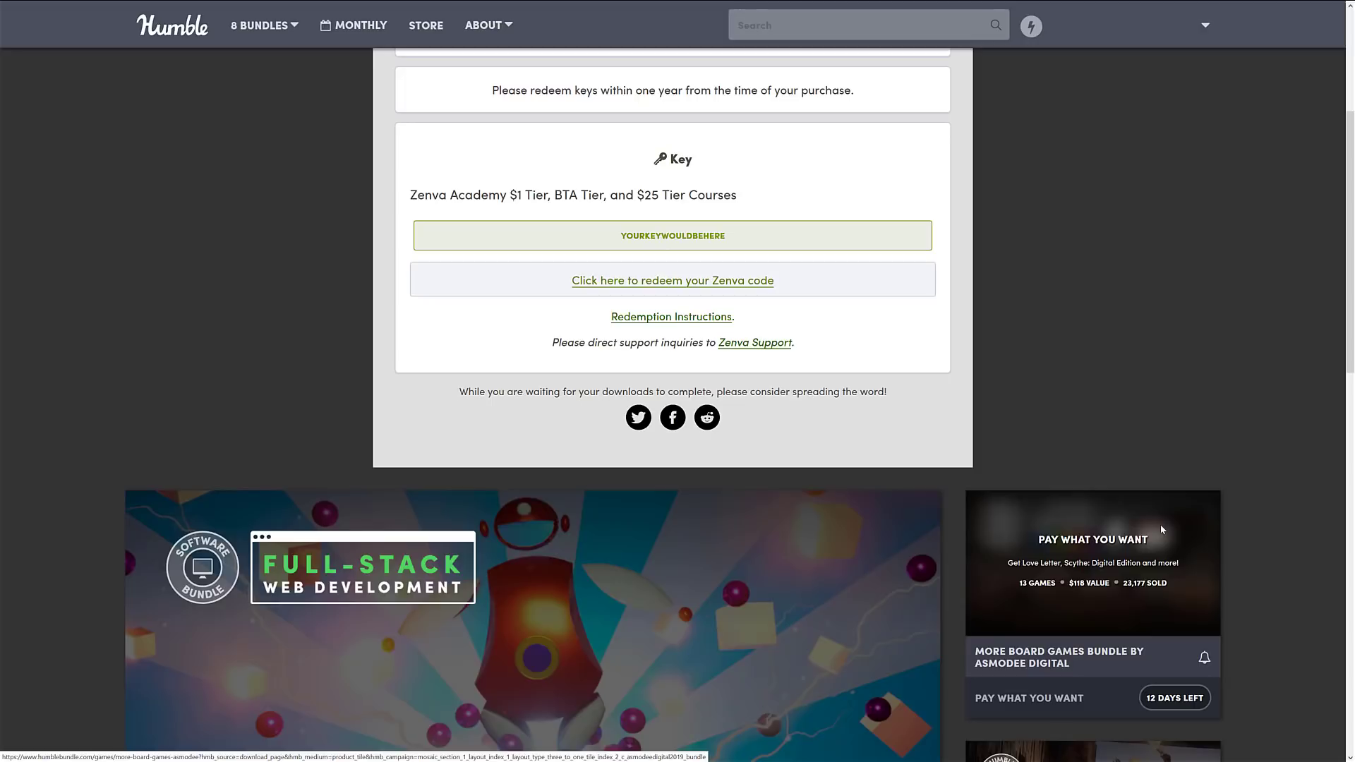
# - Redeem the Zenva code, reaching the Tier 3 bundle page, and add it to the cart
pyautogui.click(672, 280)
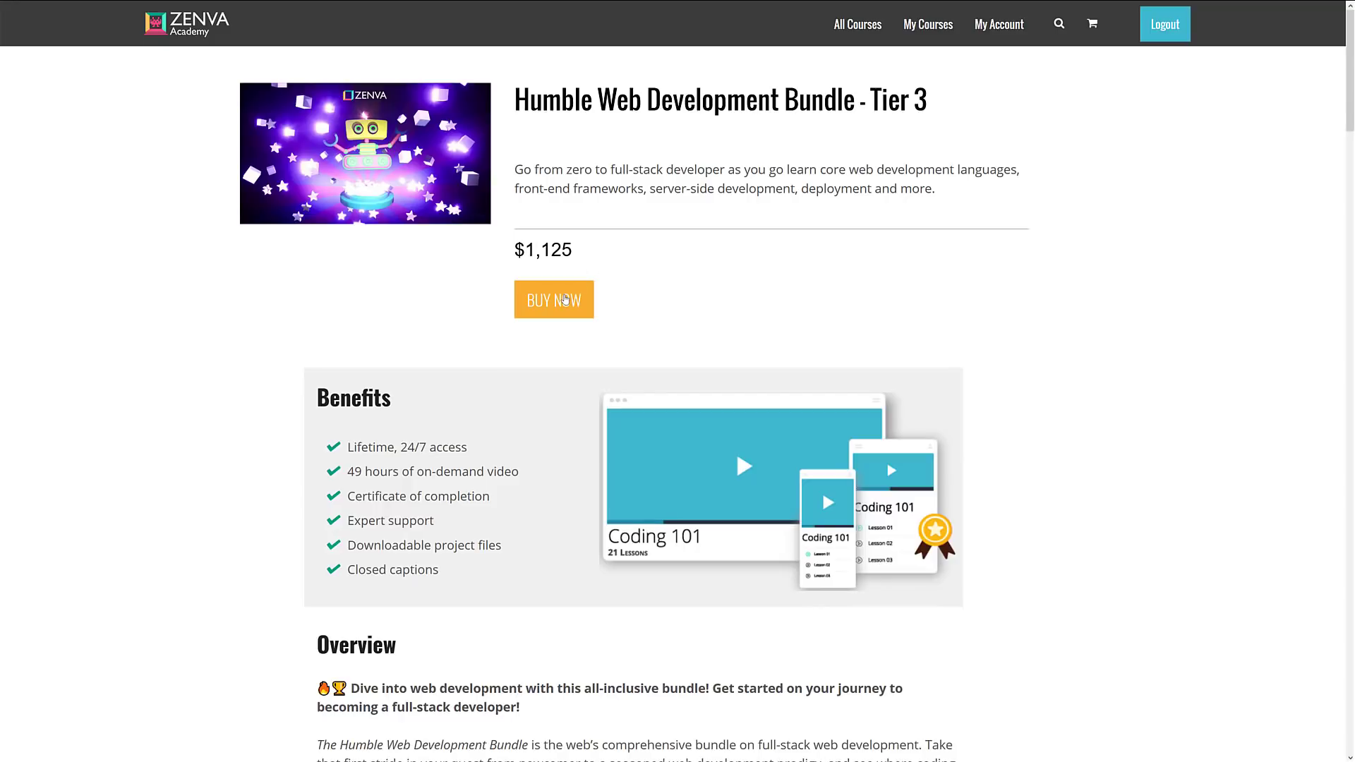
pyautogui.click(553, 299)
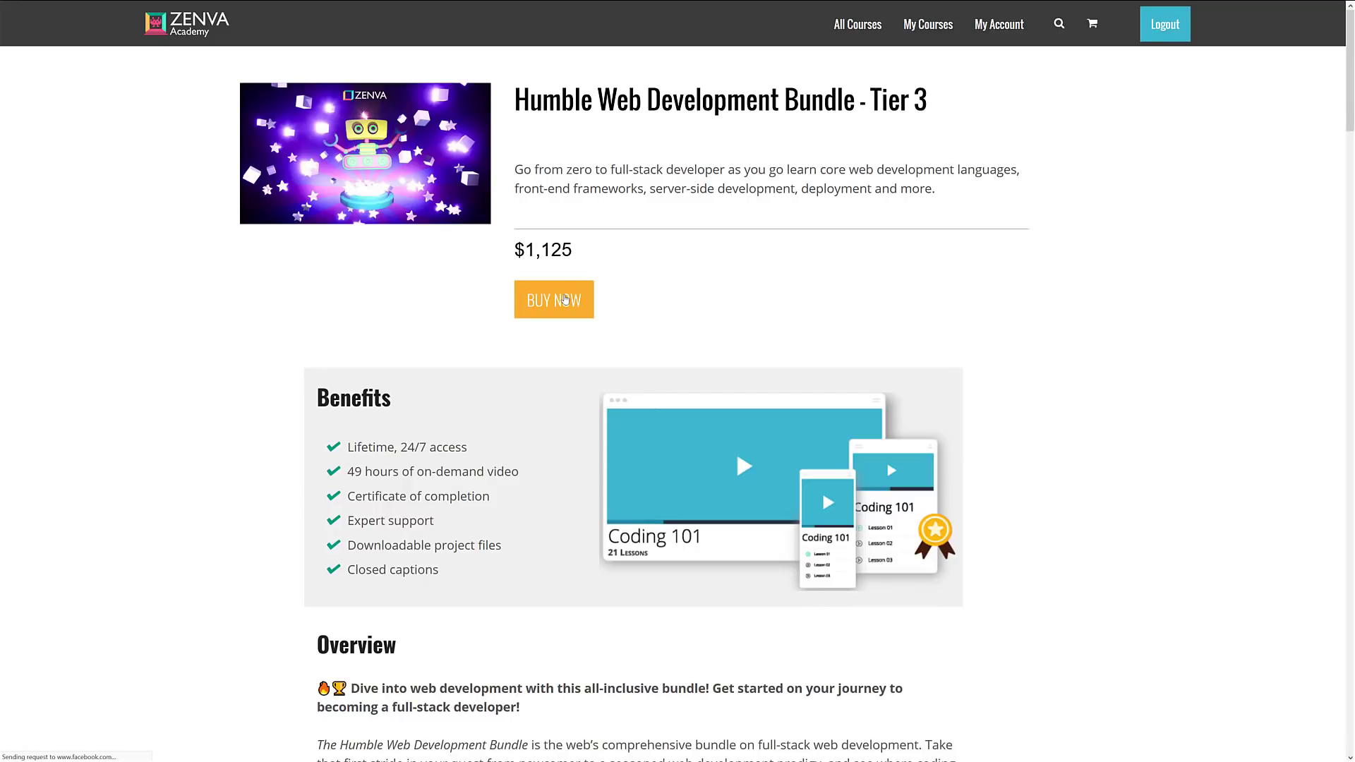
# - Buy the Tier 3 bundle and view My Courses listing it beside Intro to Code
pyautogui.click(553, 299)
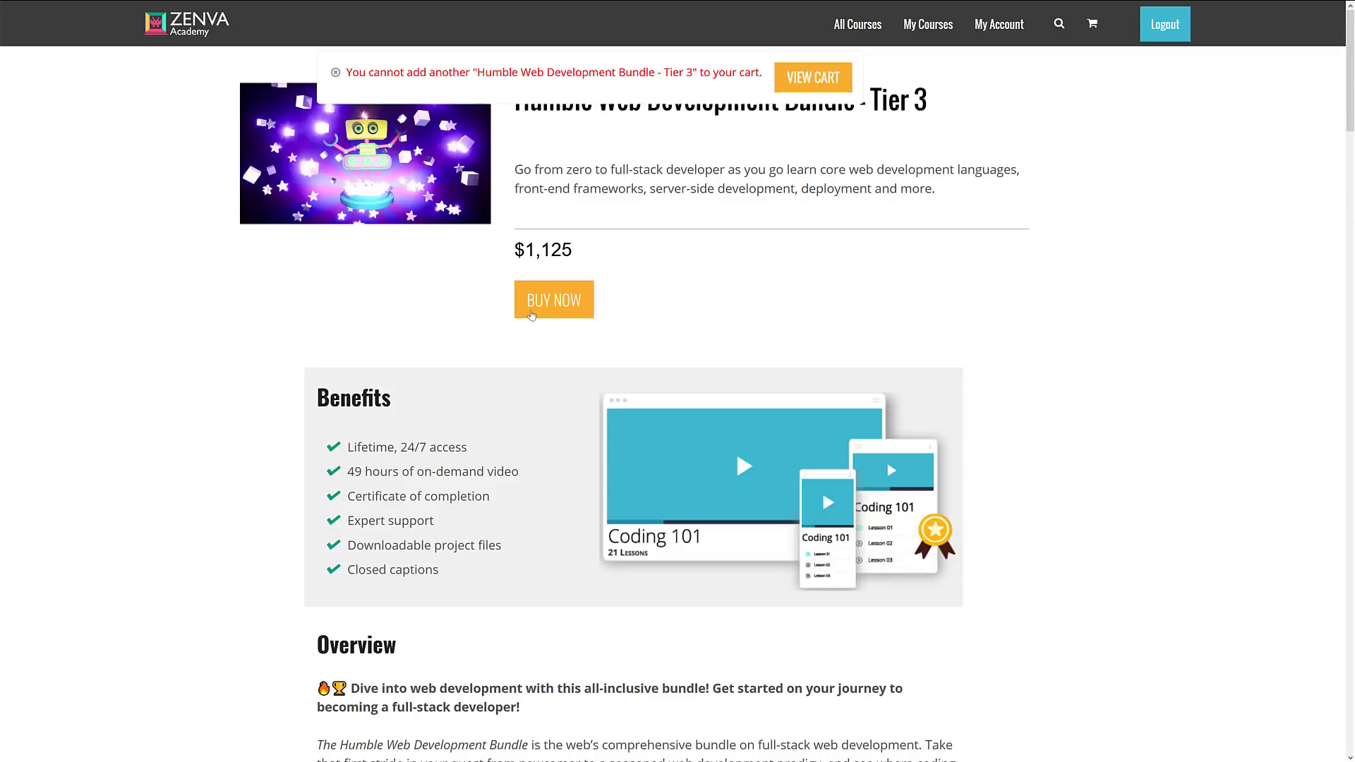
pyautogui.scroll(-3)
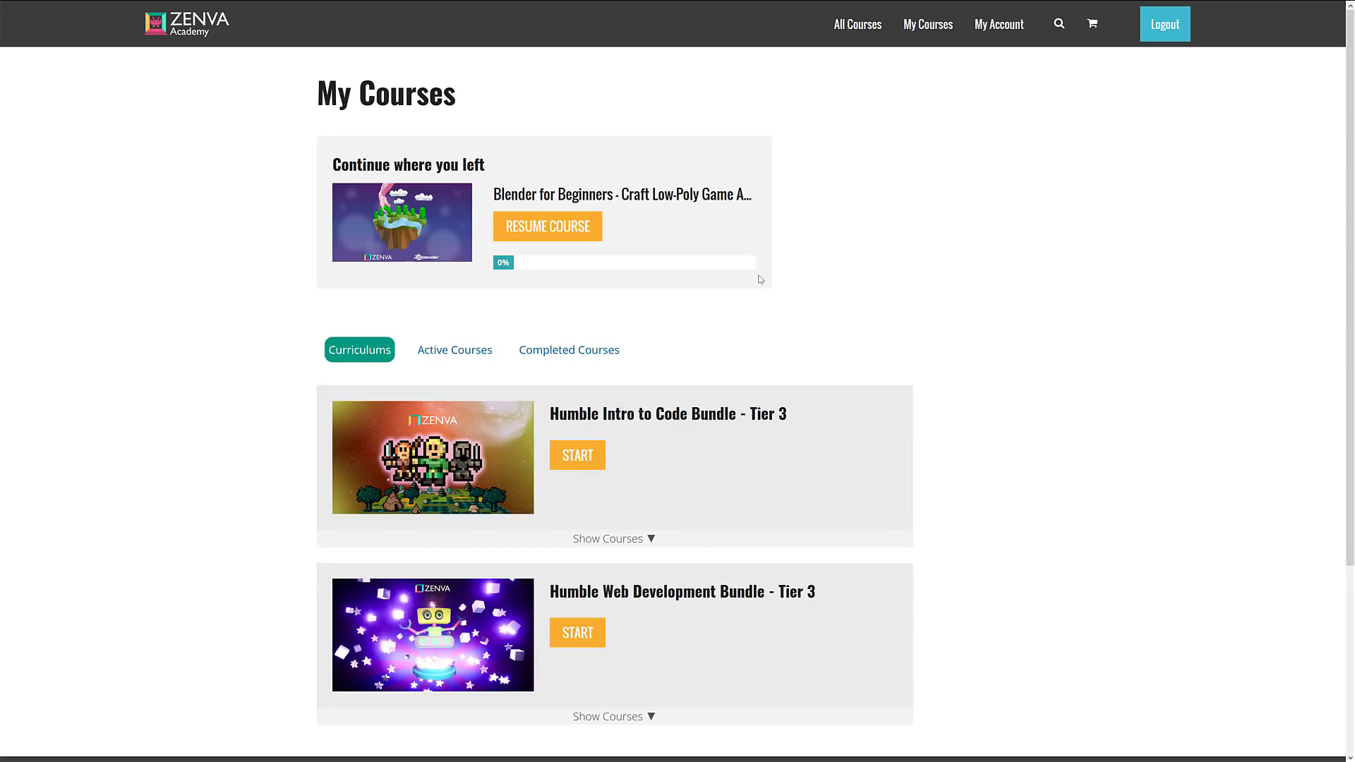
# - Expand the Tier 3 course list, from Introduction to Advanced JavaScript, all at 0%
pyautogui.scroll(-3)
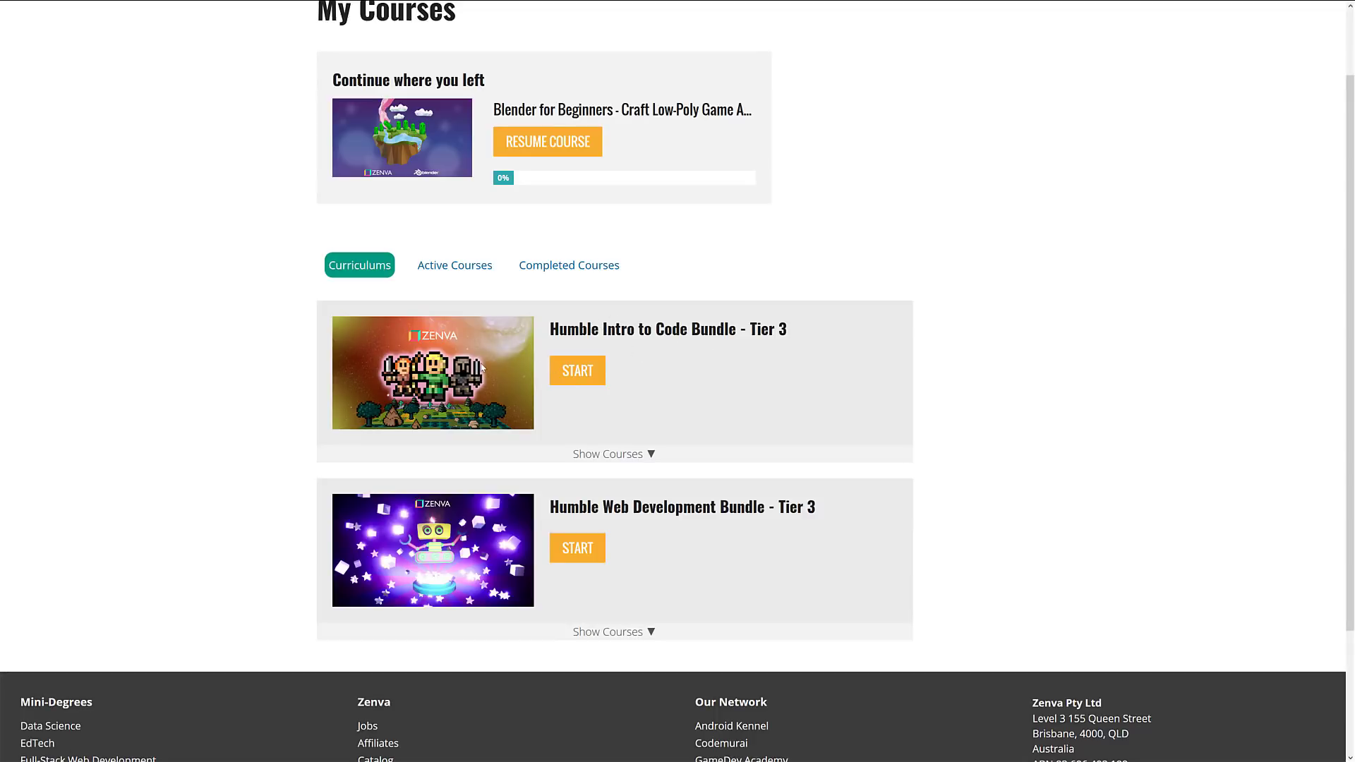
pyautogui.scroll(-3)
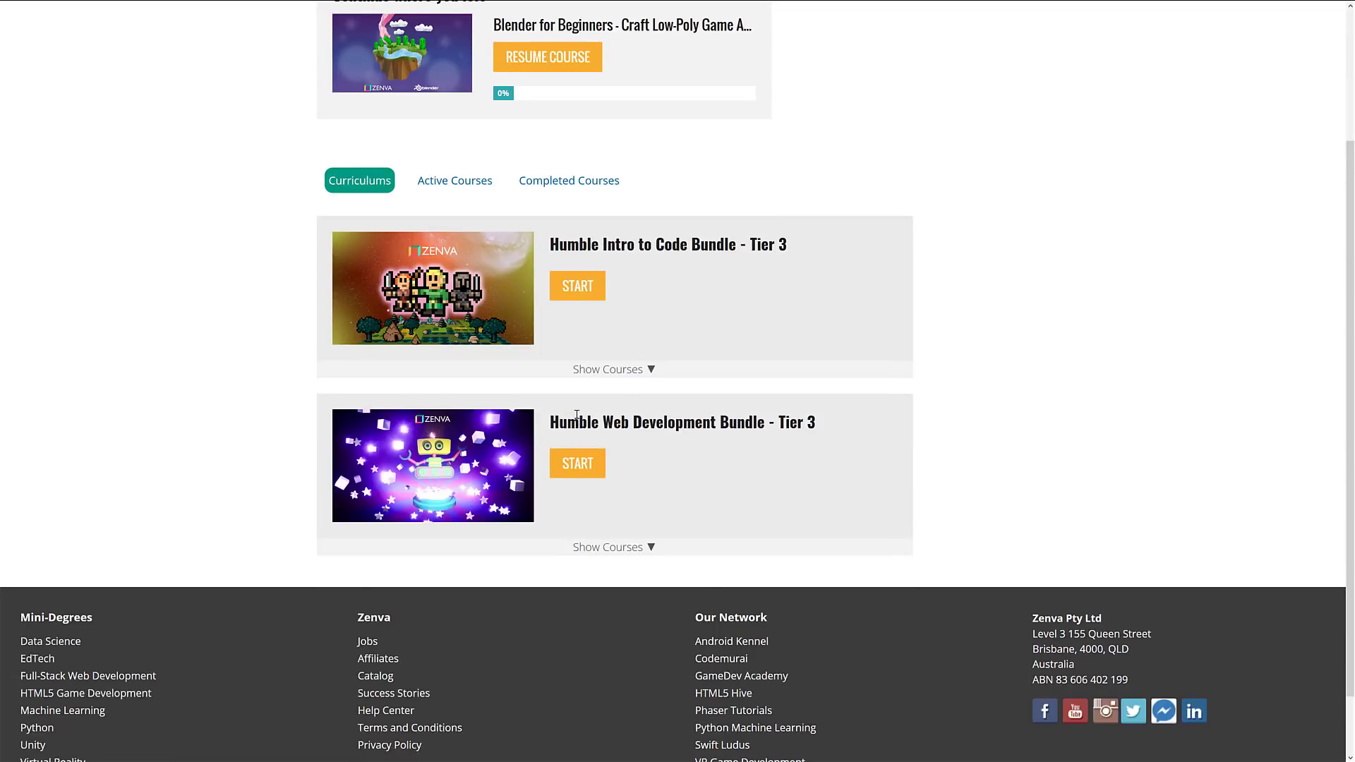
pyautogui.scroll(-3)
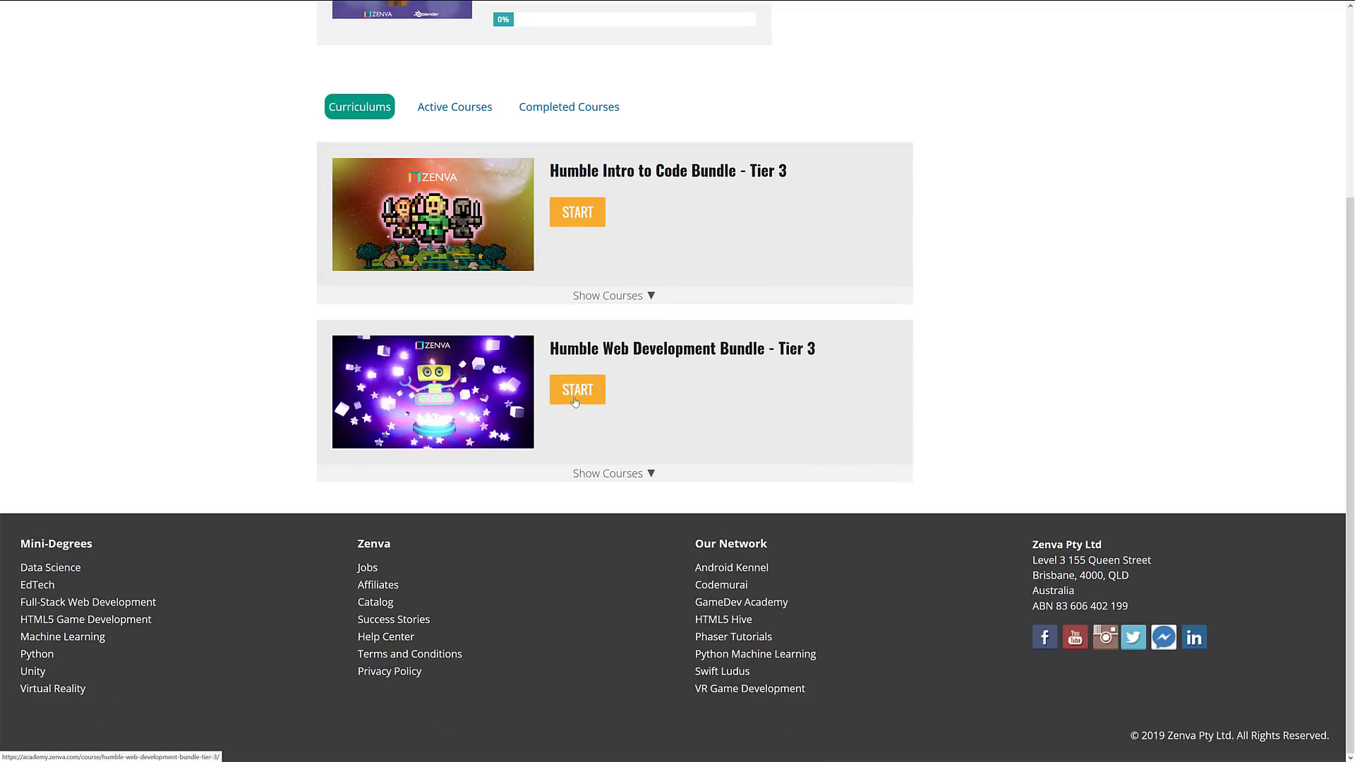
pyautogui.click(612, 473)
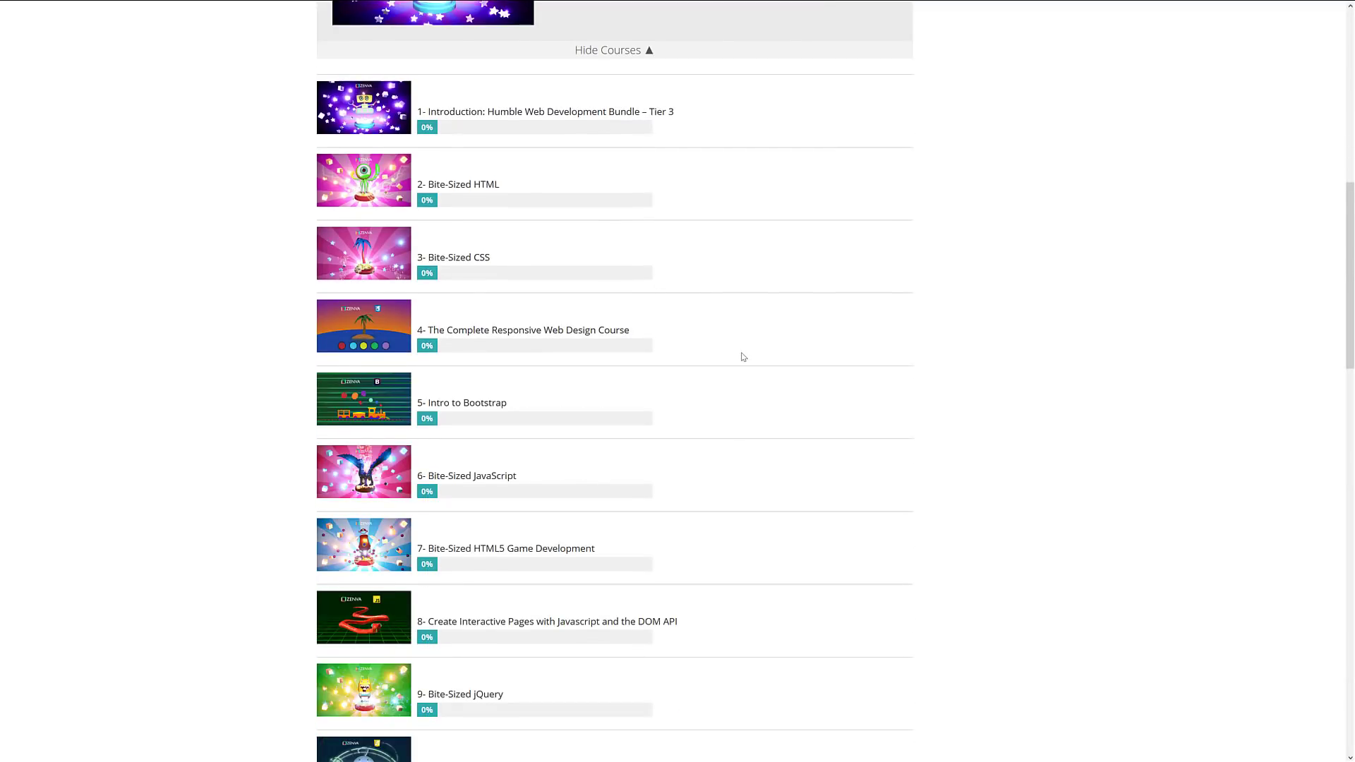
pyautogui.scroll(-3)
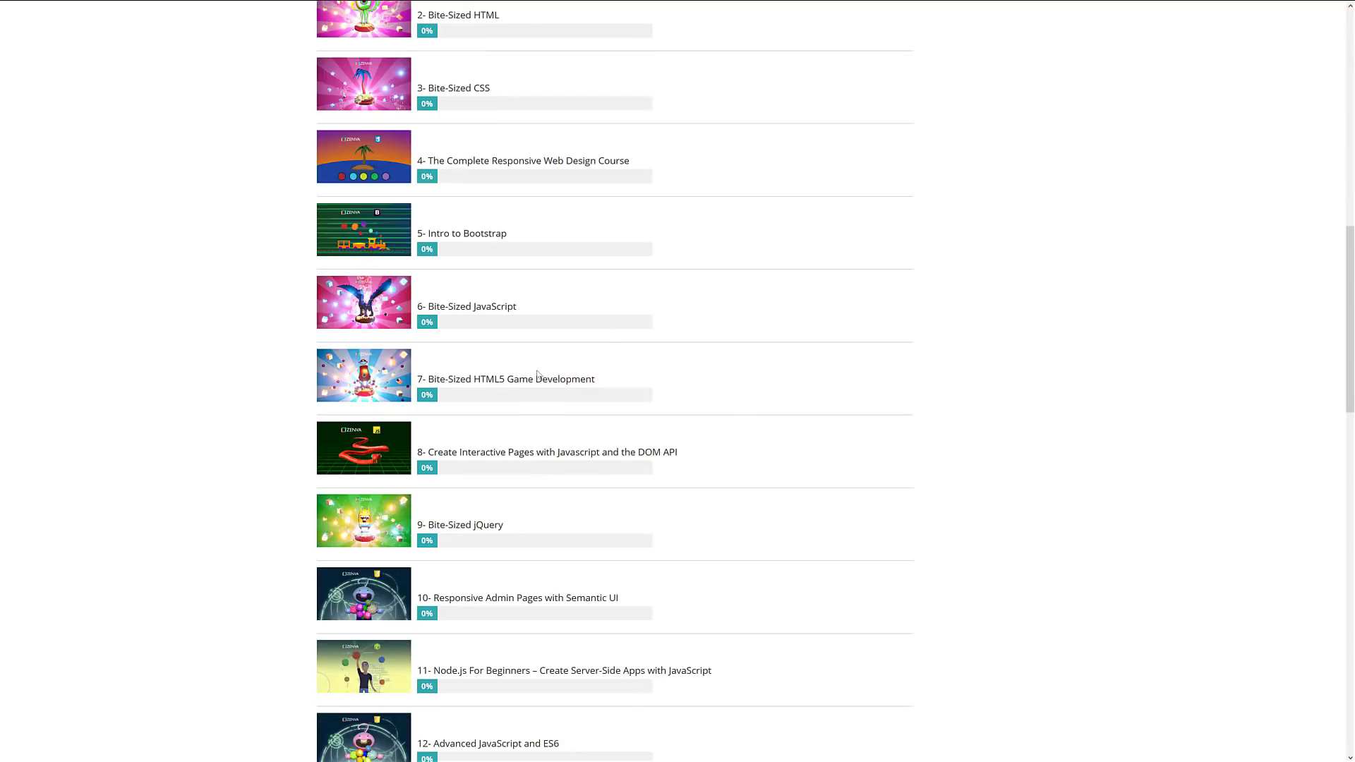
pyautogui.moveTo(505, 378)
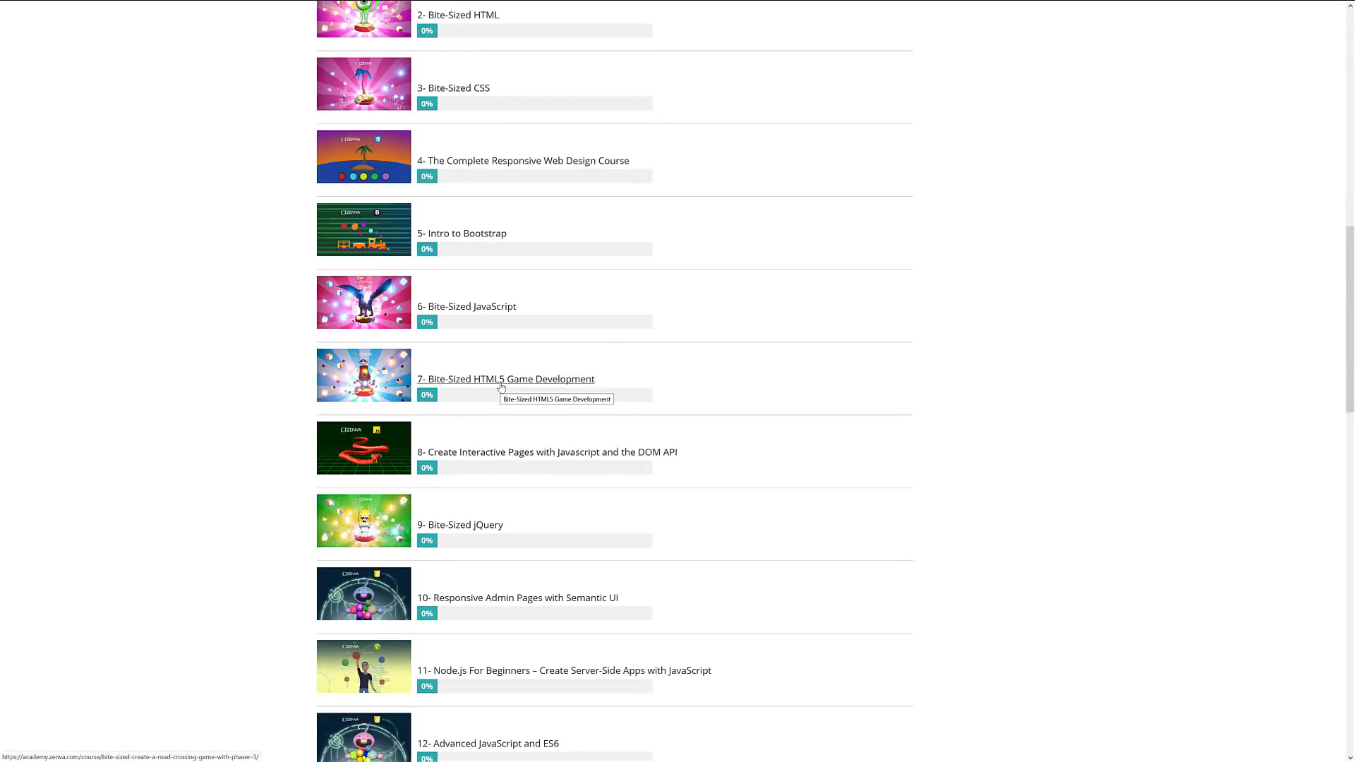
# - Open Bite-Sized HTML5 Game Development, check its Course Files, then return to Curriculum
pyautogui.click(505, 379)
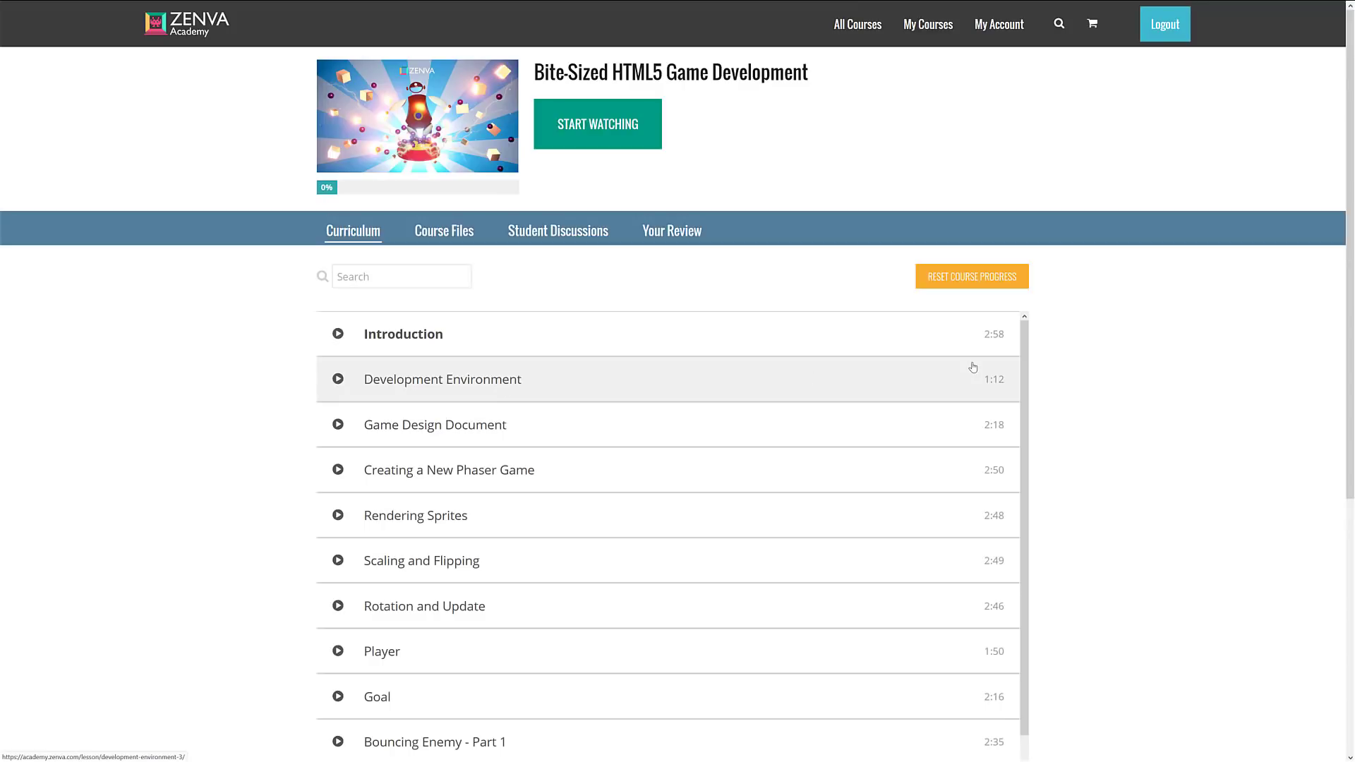
pyautogui.moveTo(421, 304)
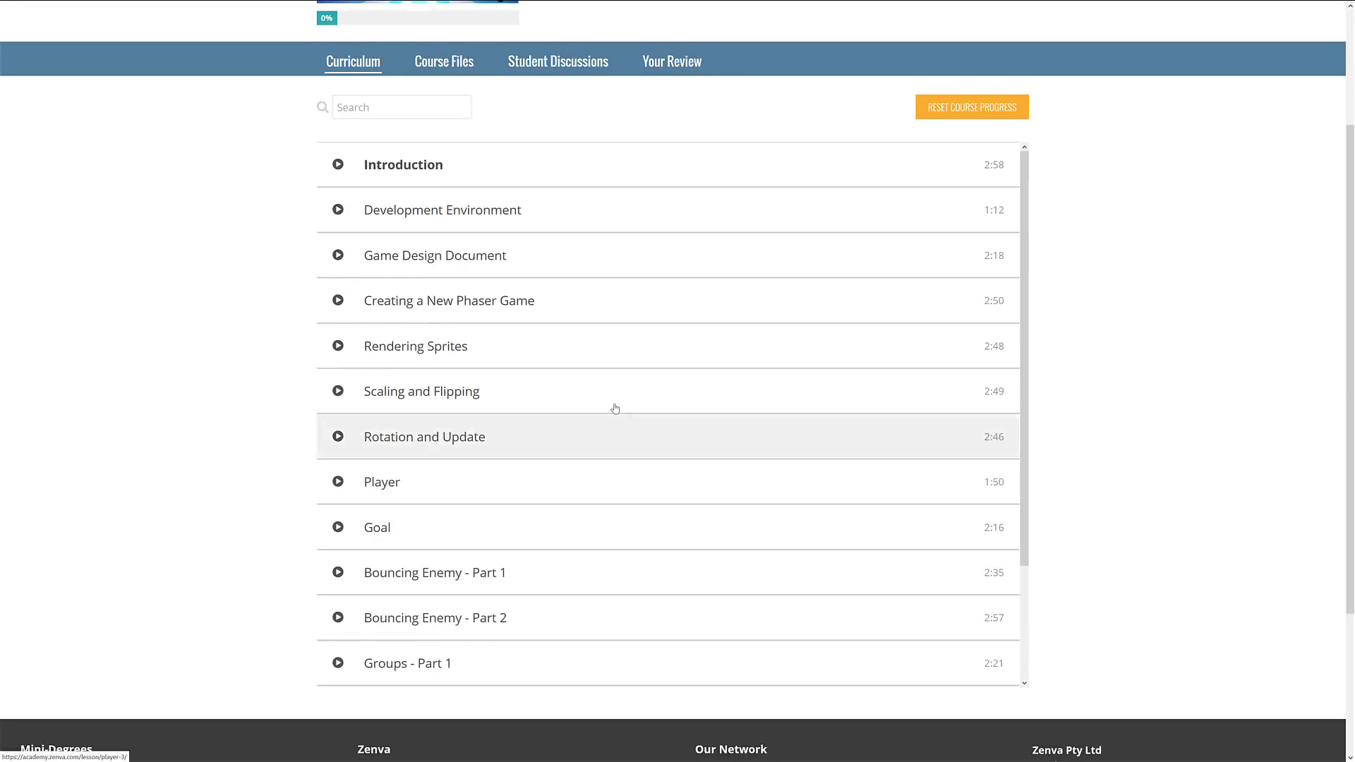
pyautogui.scroll(-3)
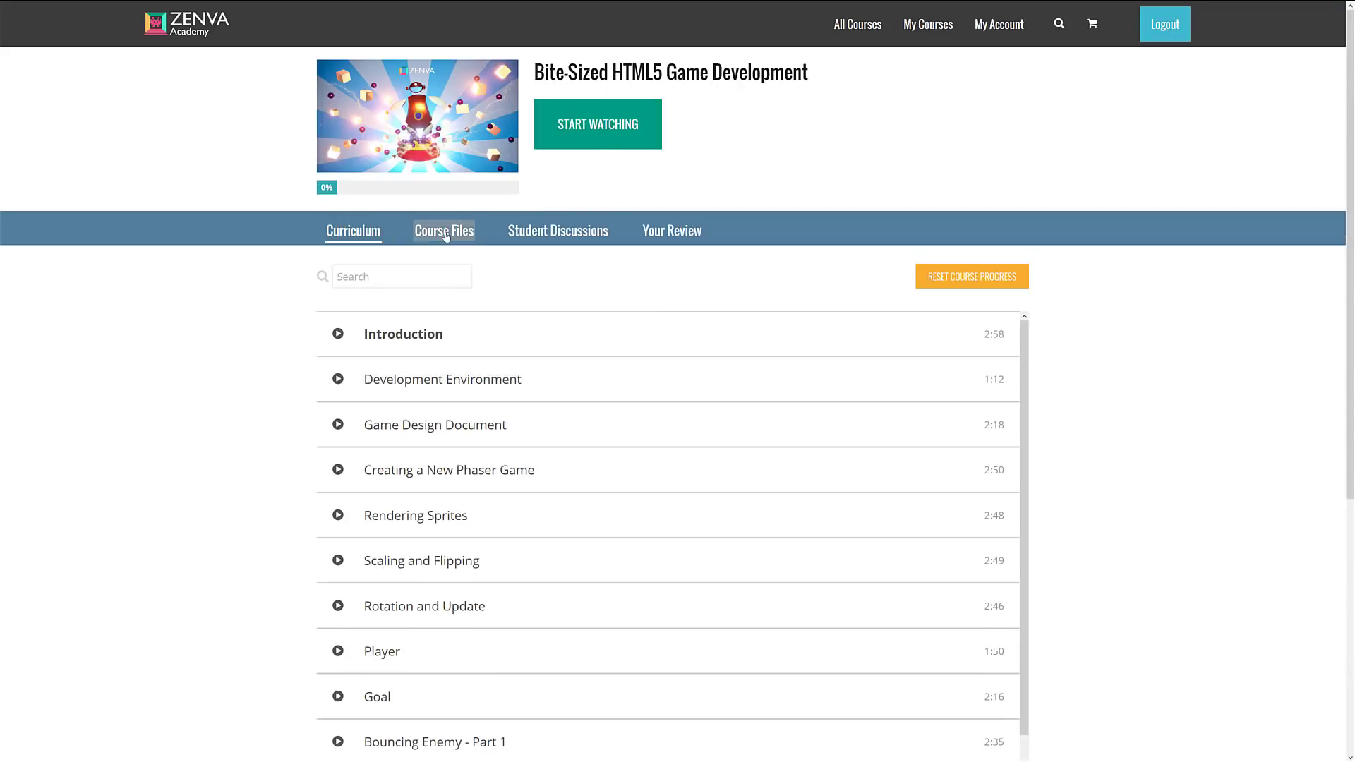
pyautogui.click(443, 231)
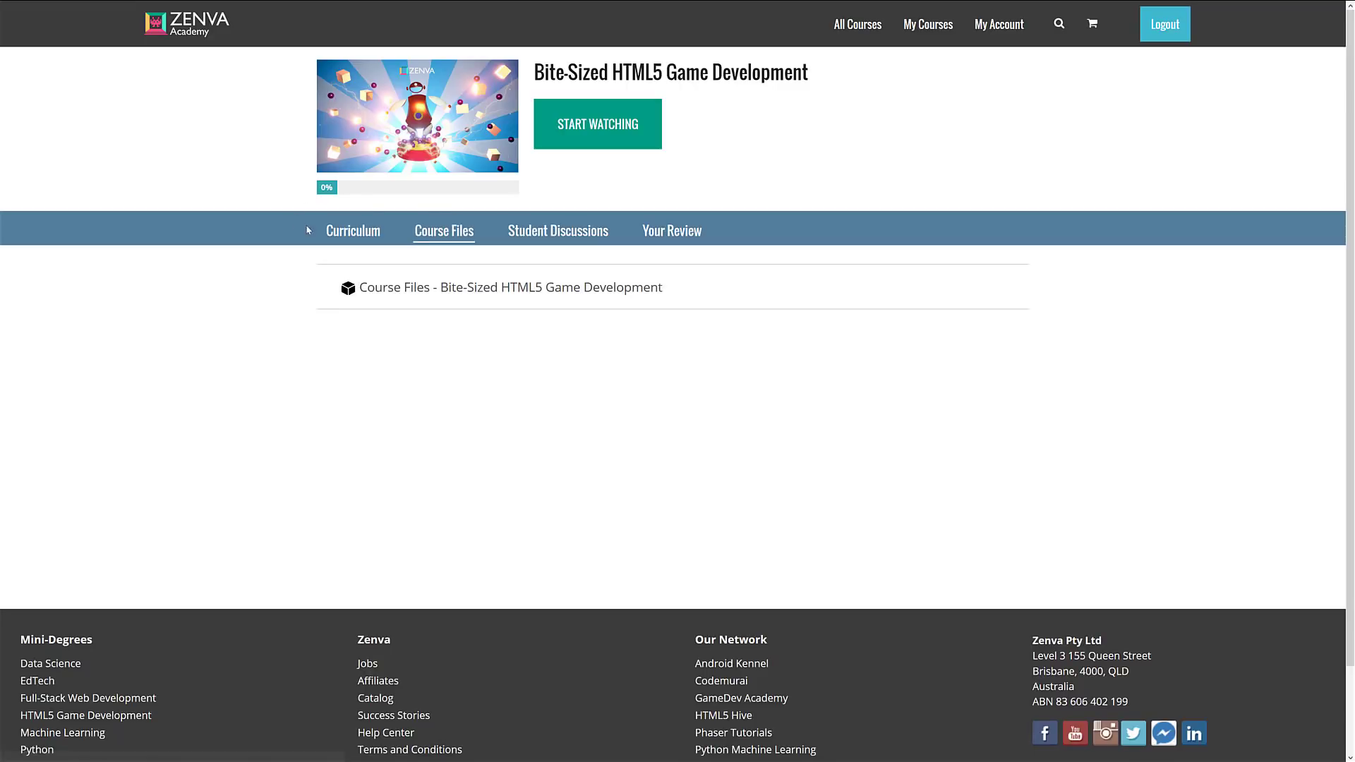
pyautogui.click(352, 231)
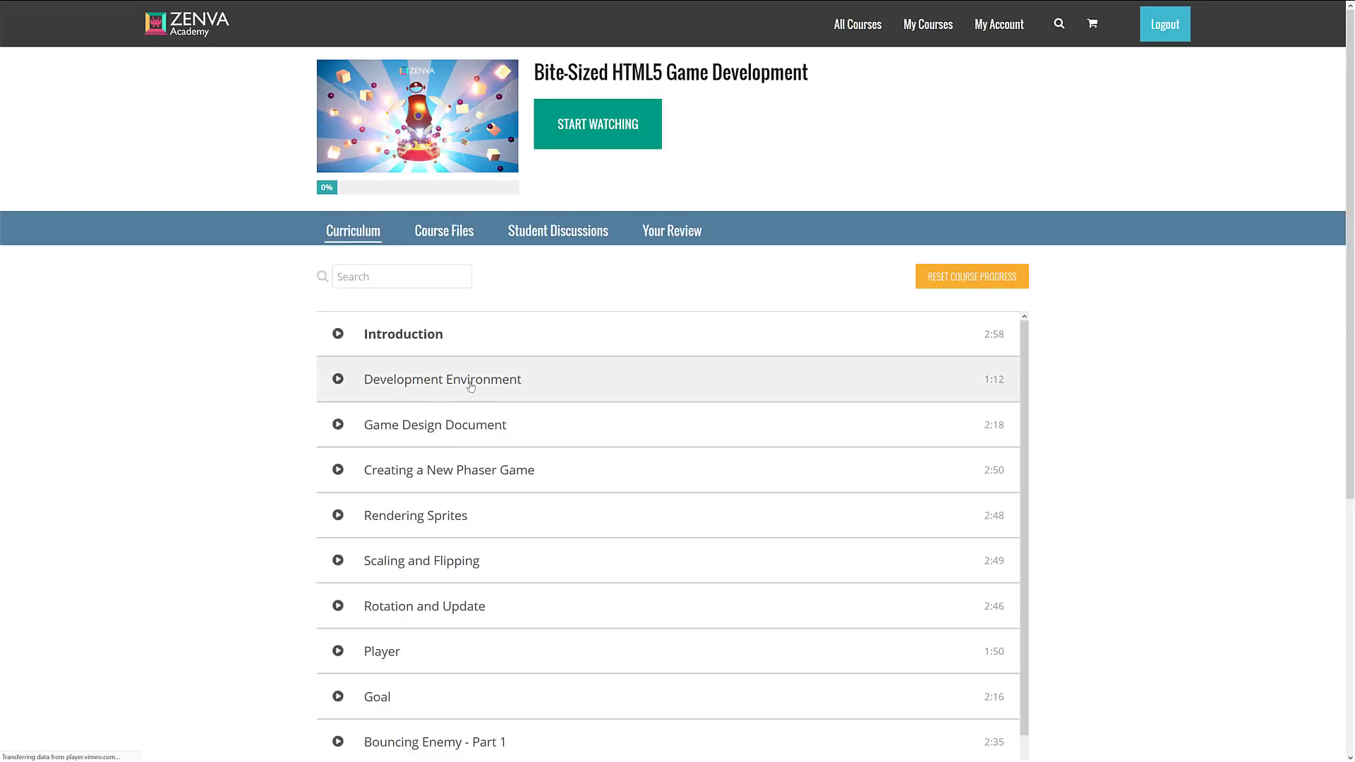
# - Open the Development Environment lesson and jump to its written notes
pyautogui.click(442, 378)
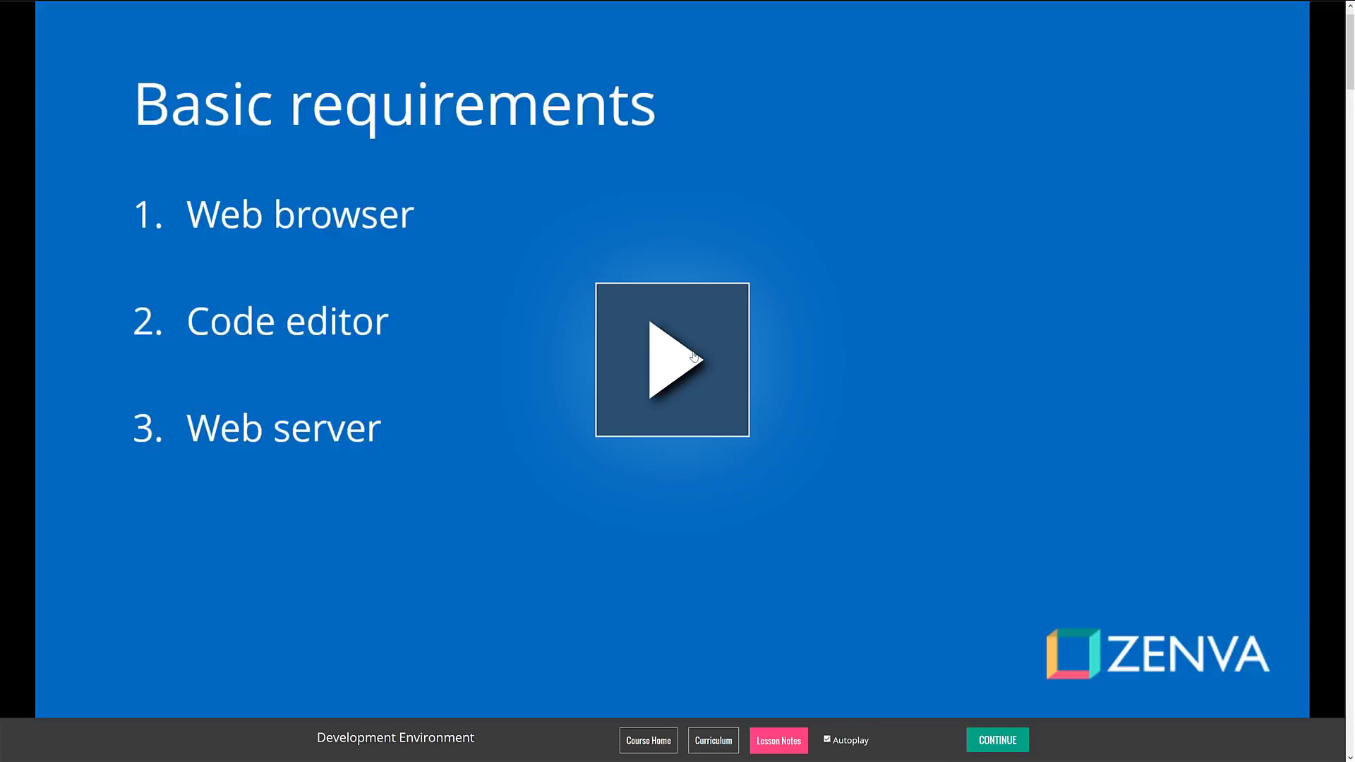
pyautogui.moveTo(712, 686)
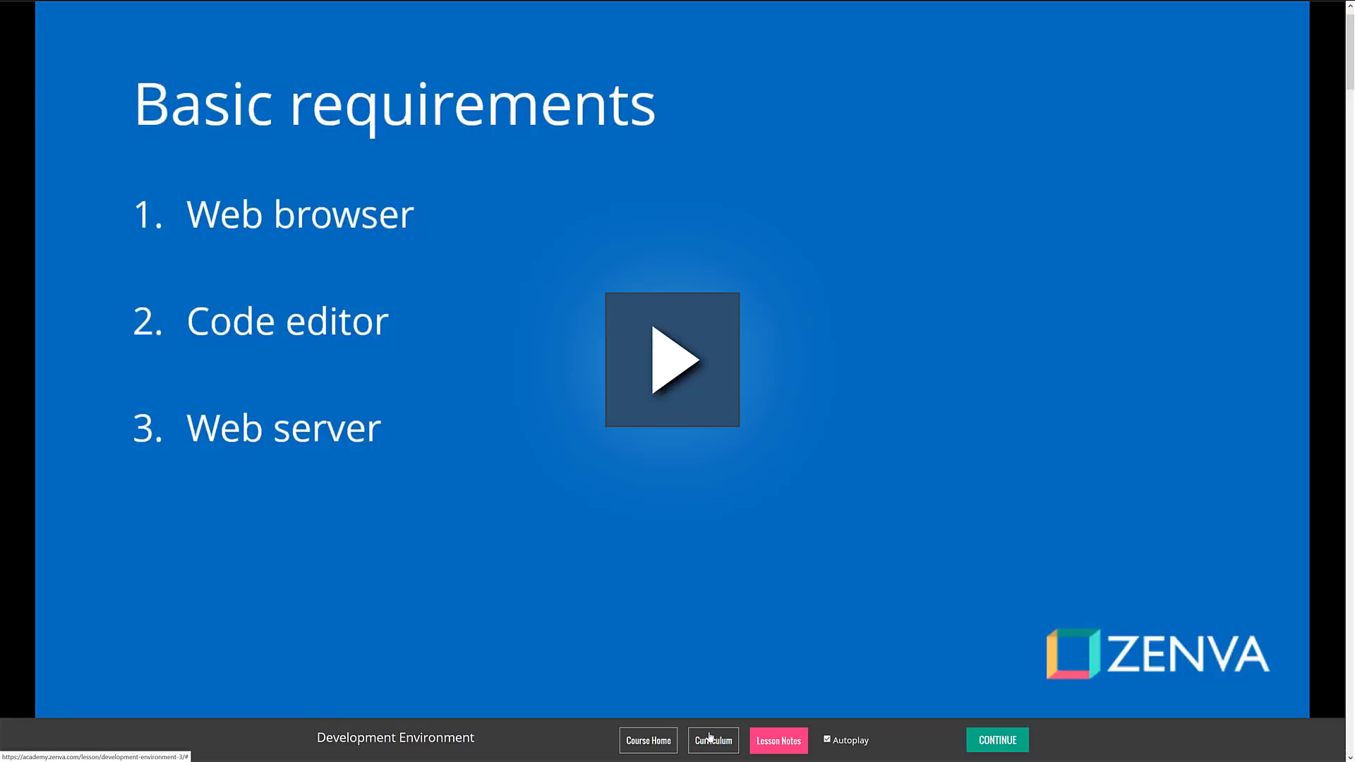
pyautogui.click(776, 740)
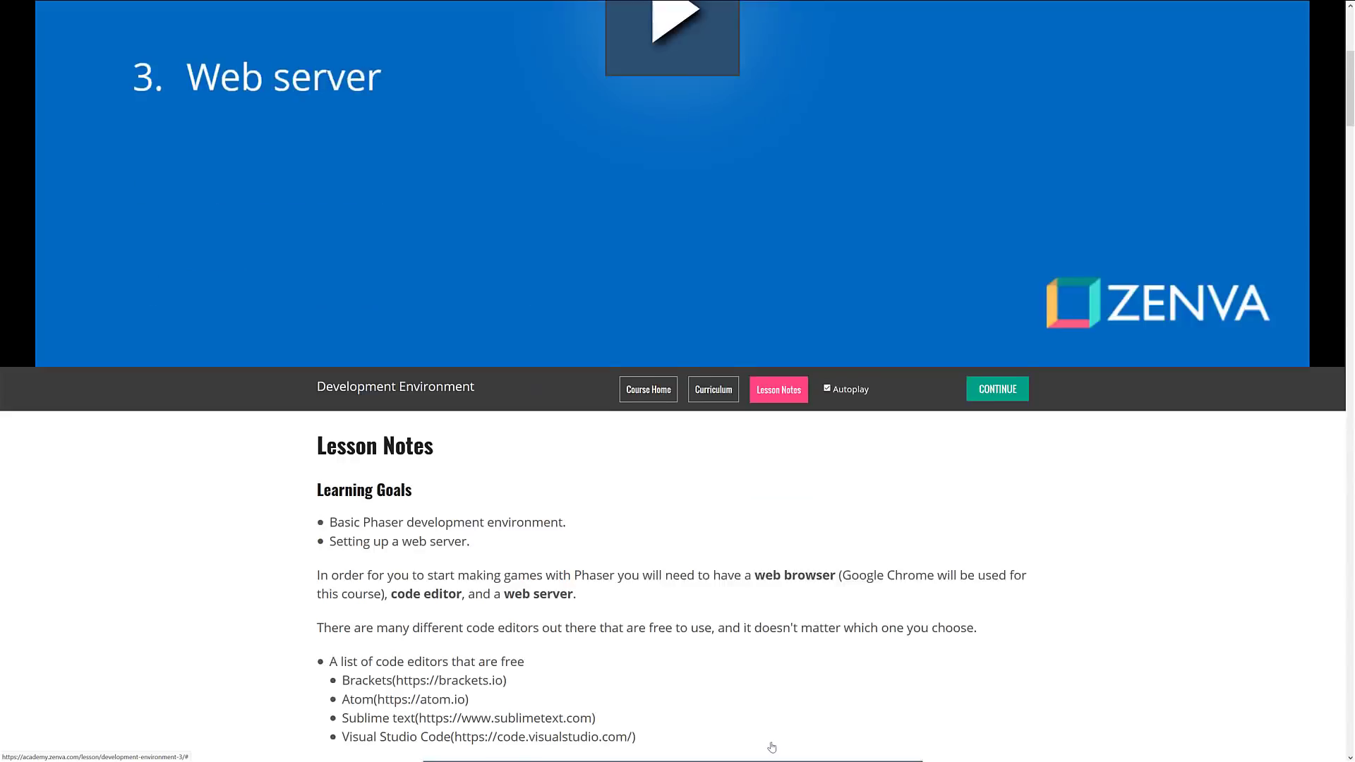
pyautogui.scroll(-3)
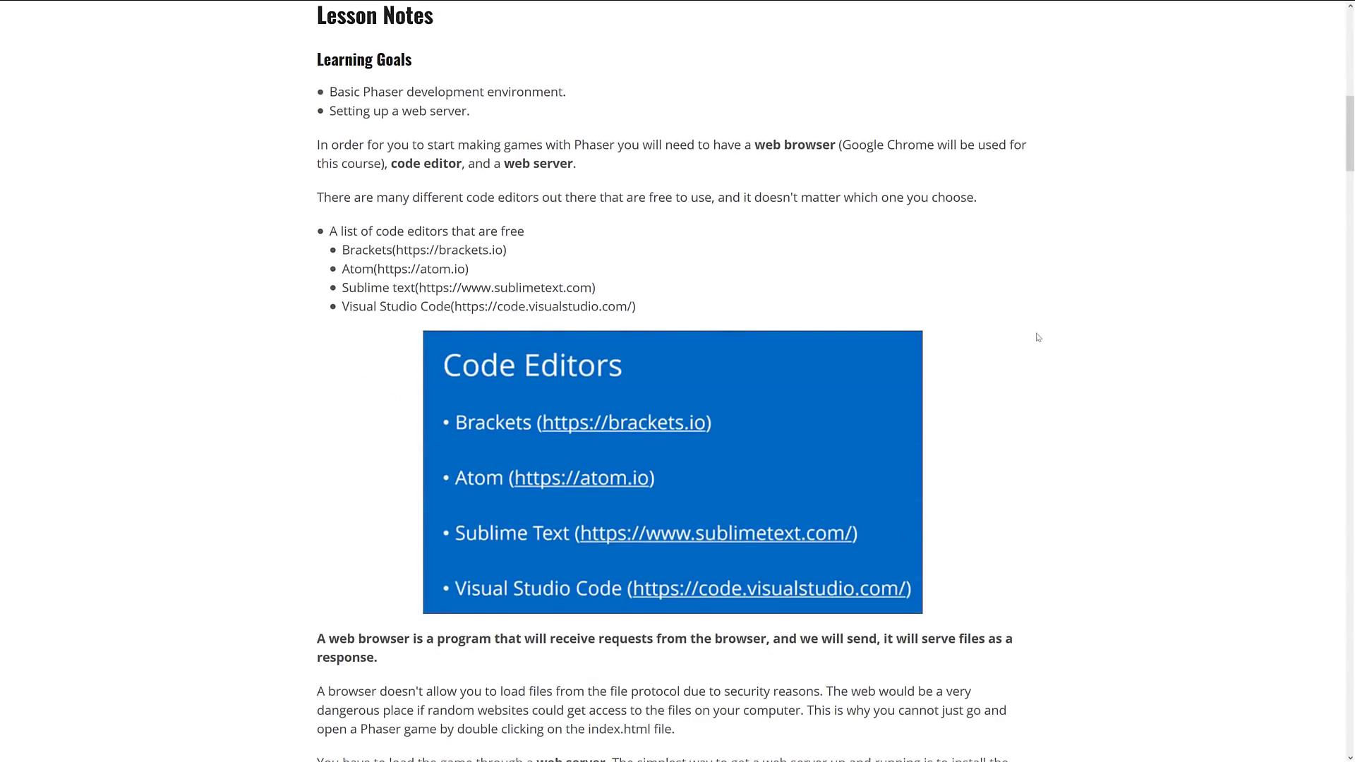
# - Read the notes on code editors and web servers, then open Rendering Sprites
pyautogui.scroll(-3)
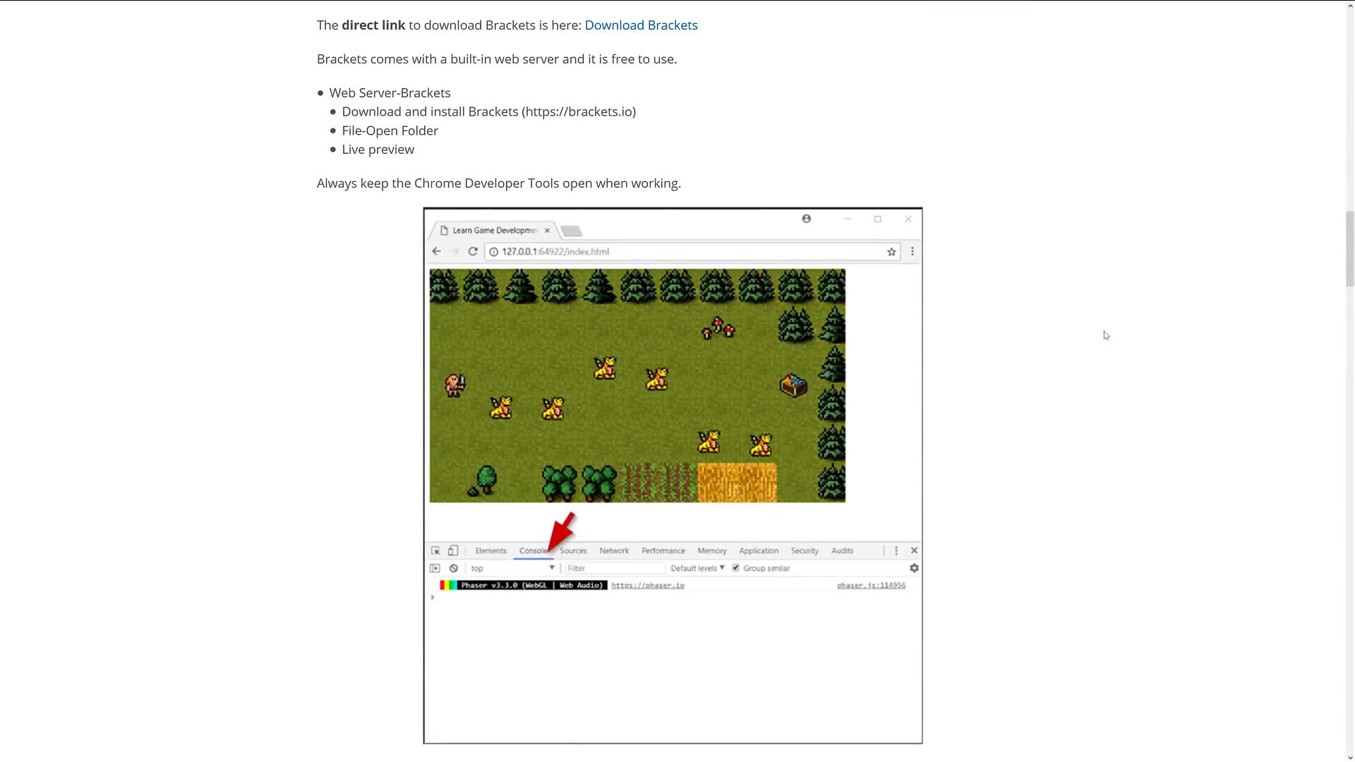
pyautogui.scroll(-3)
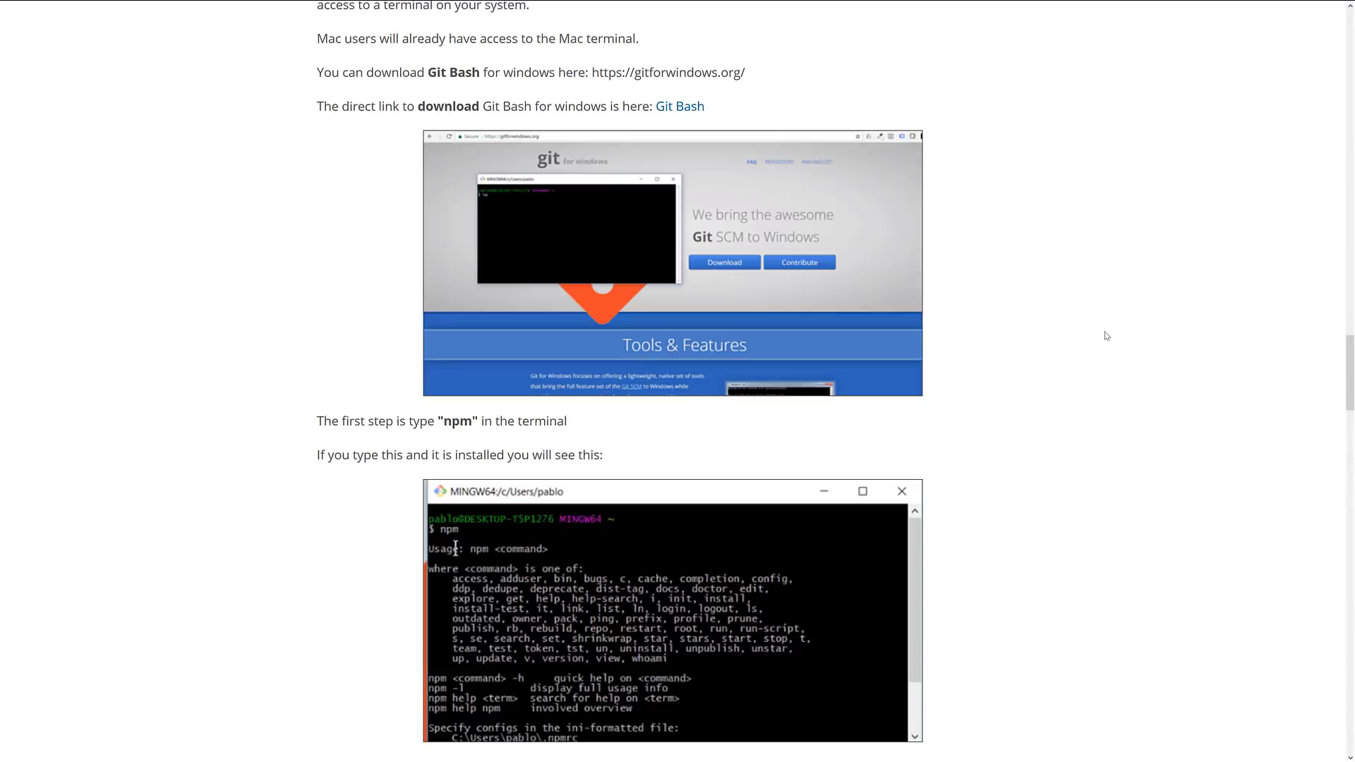
pyautogui.scroll(-3)
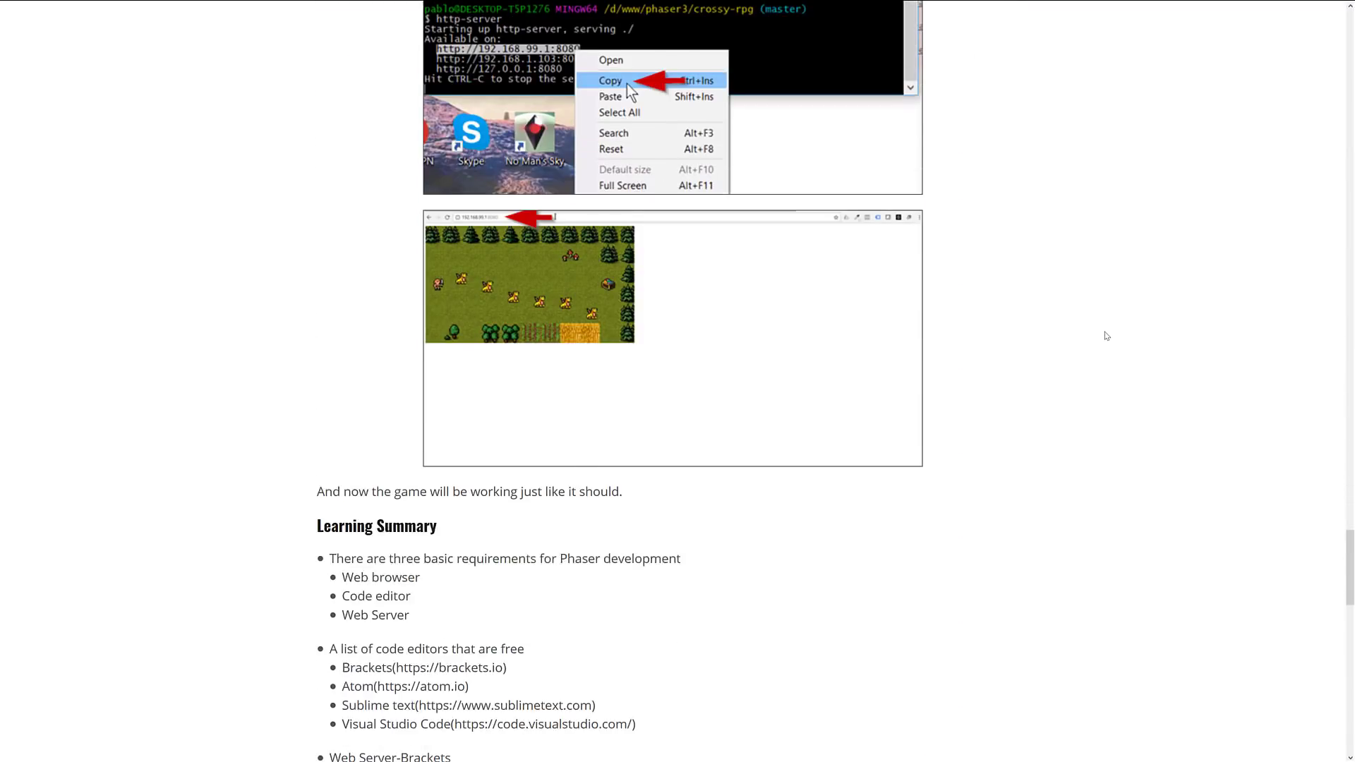
pyautogui.scroll(-3)
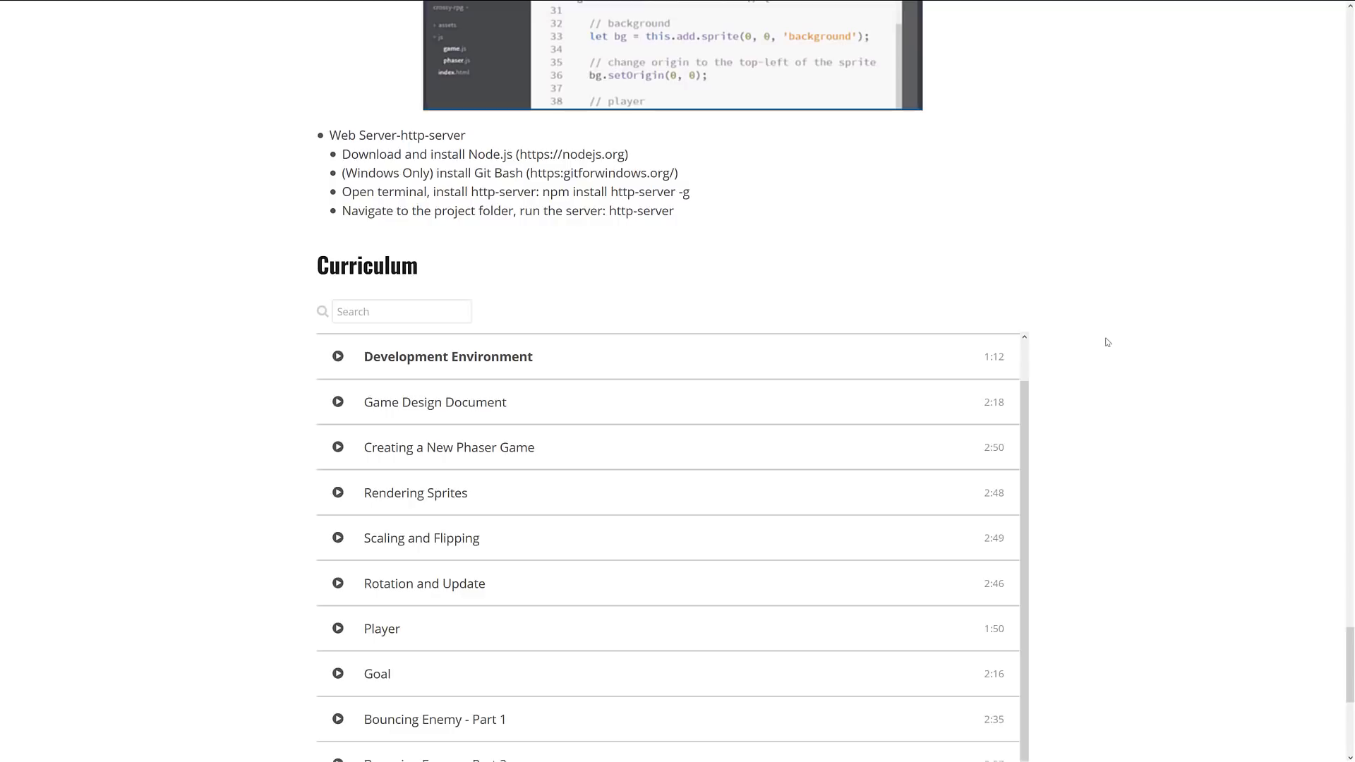
pyautogui.moveTo(436, 492)
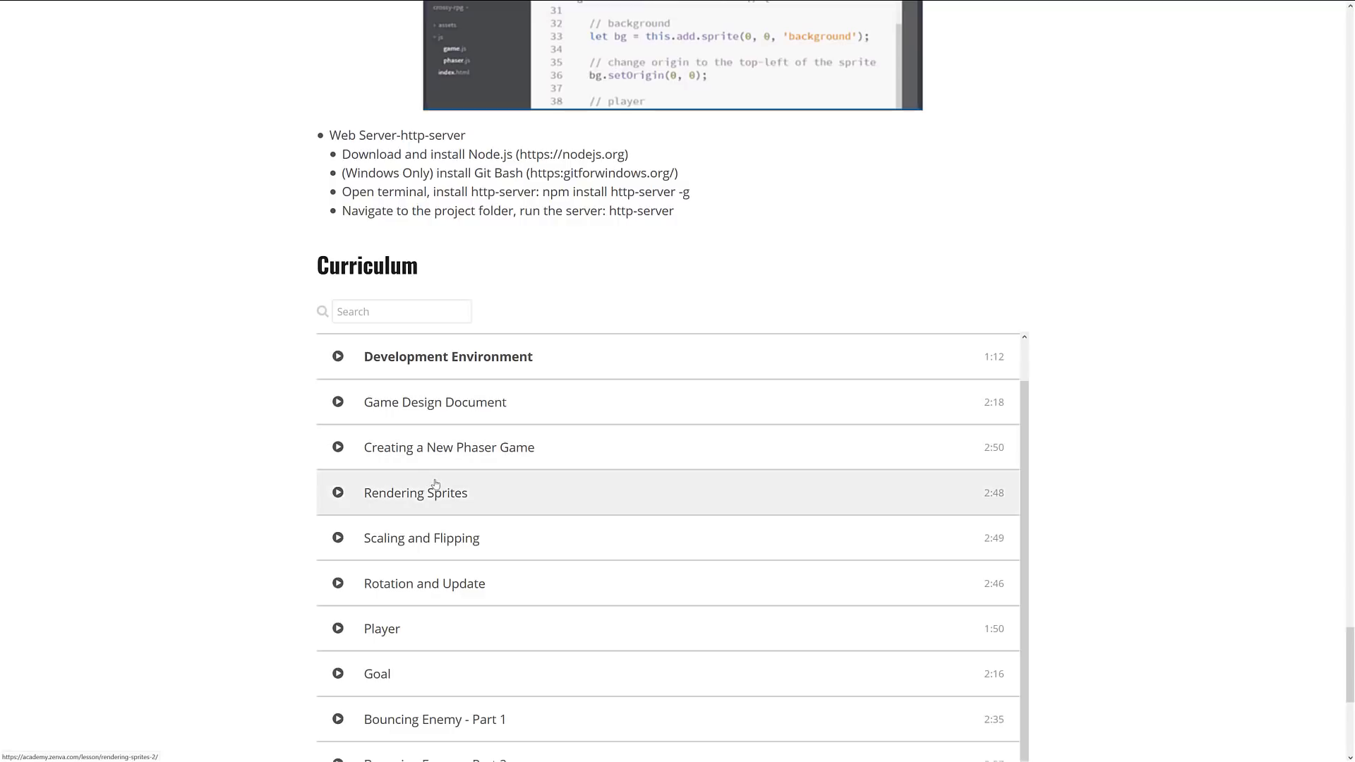
pyautogui.click(416, 493)
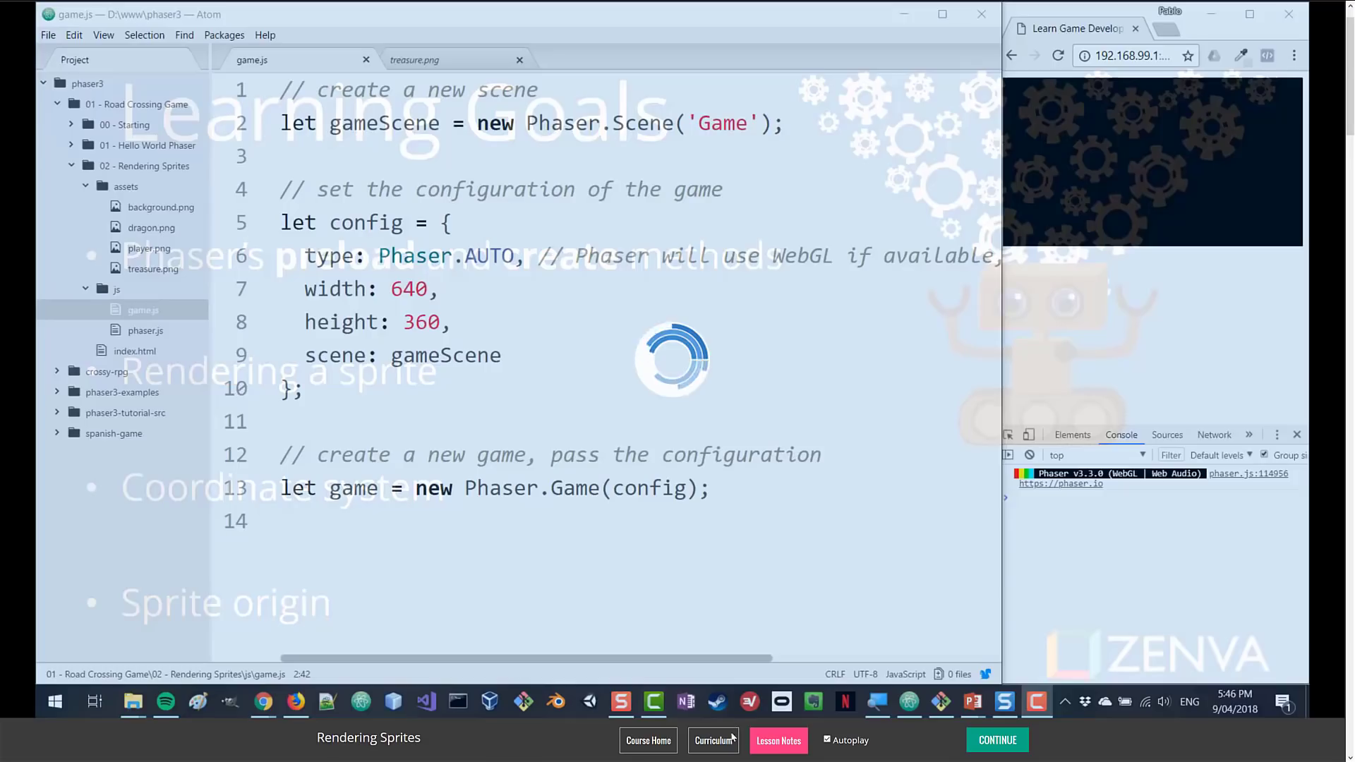
# - Show the Rendering Sprites lesson notes and scroll down to the Learning Summary
pyautogui.click(776, 740)
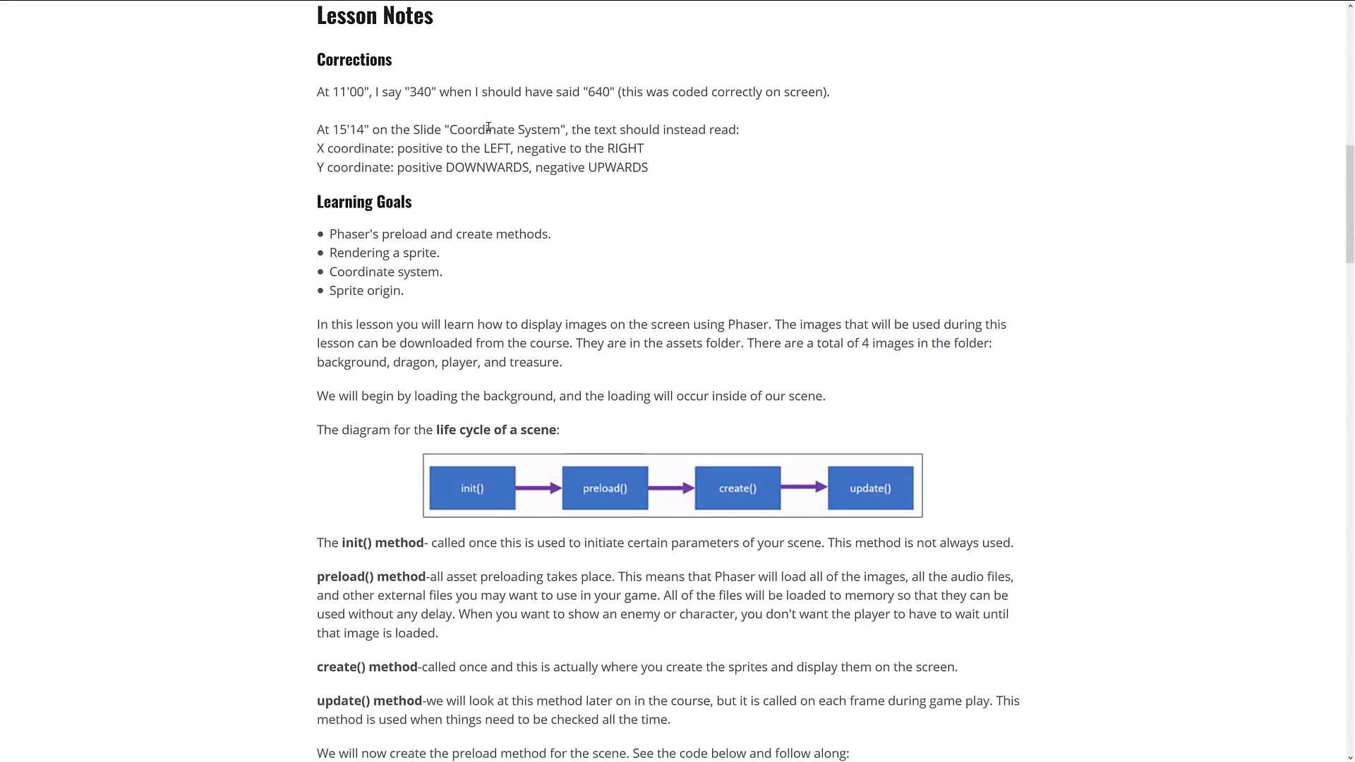
pyautogui.scroll(-3)
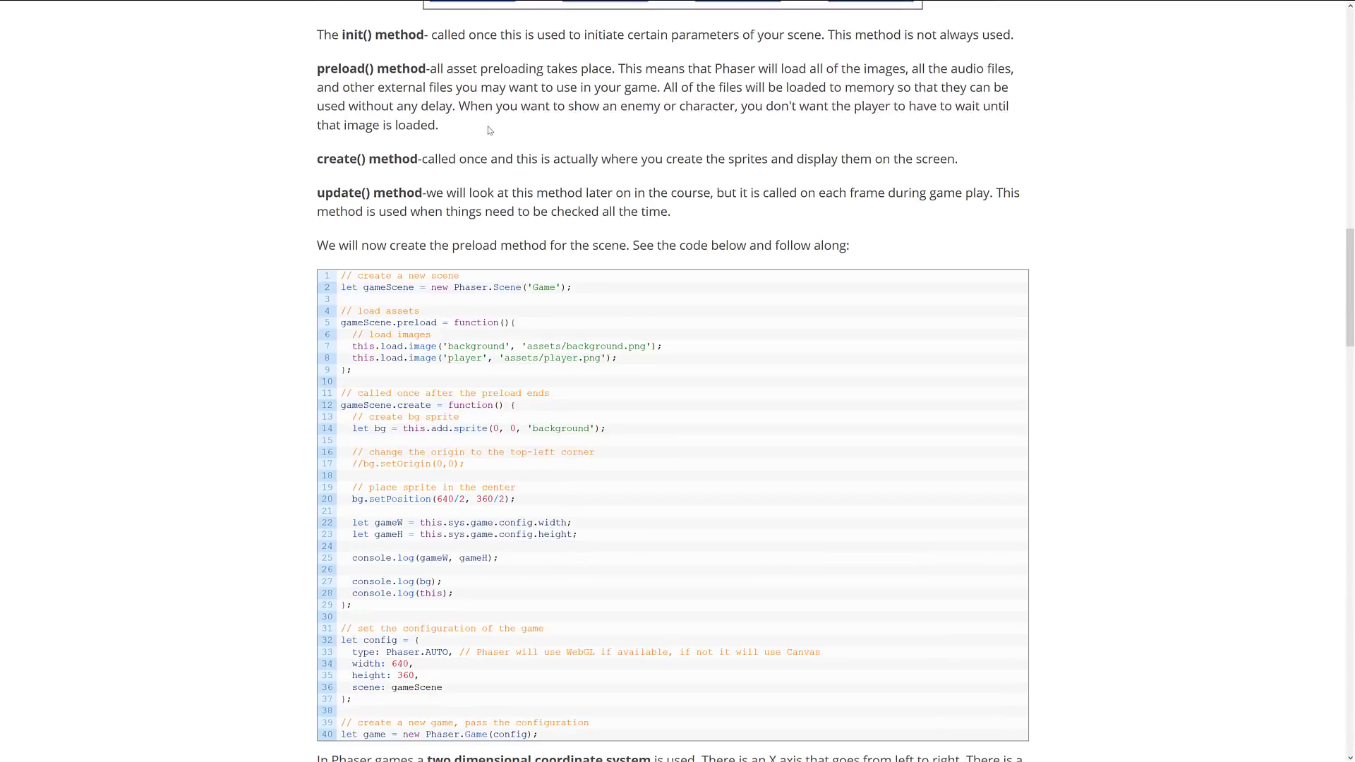
pyautogui.scroll(-3)
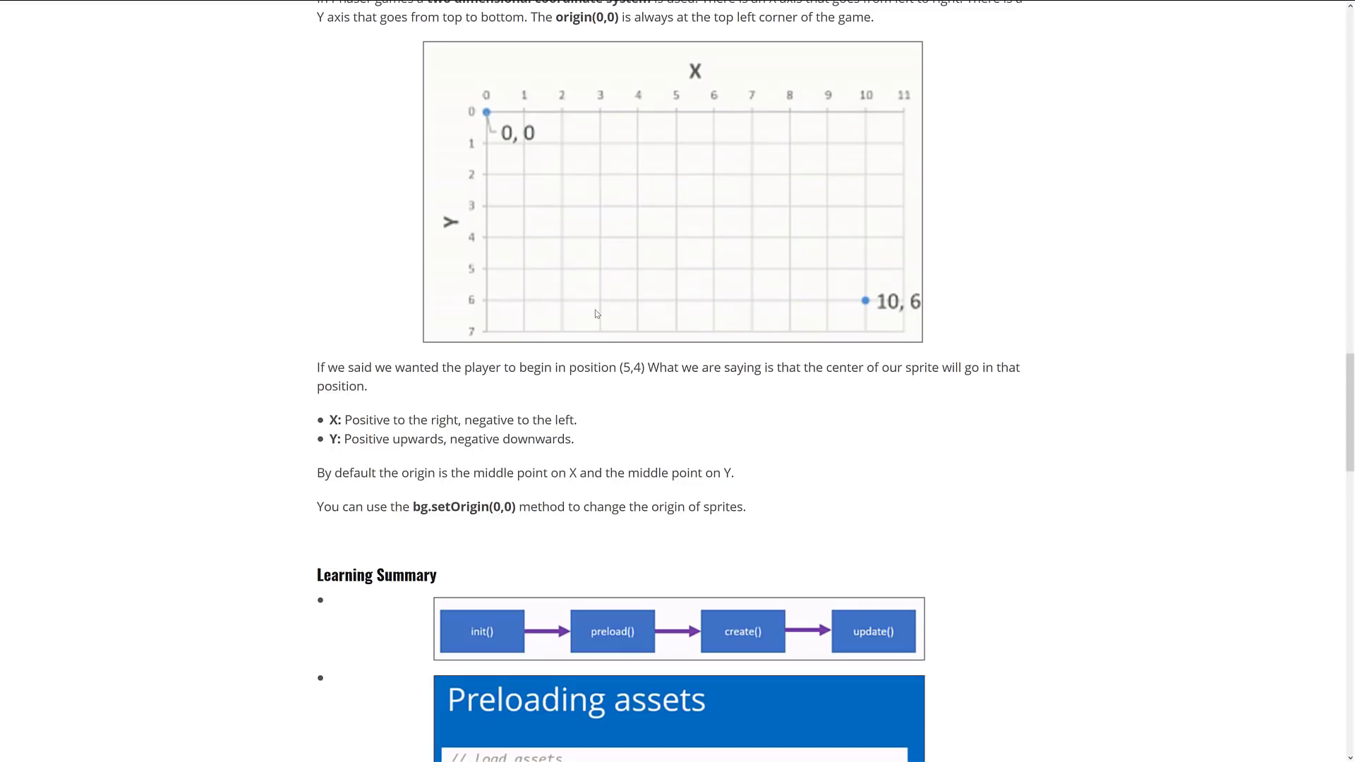
pyautogui.scroll(-3)
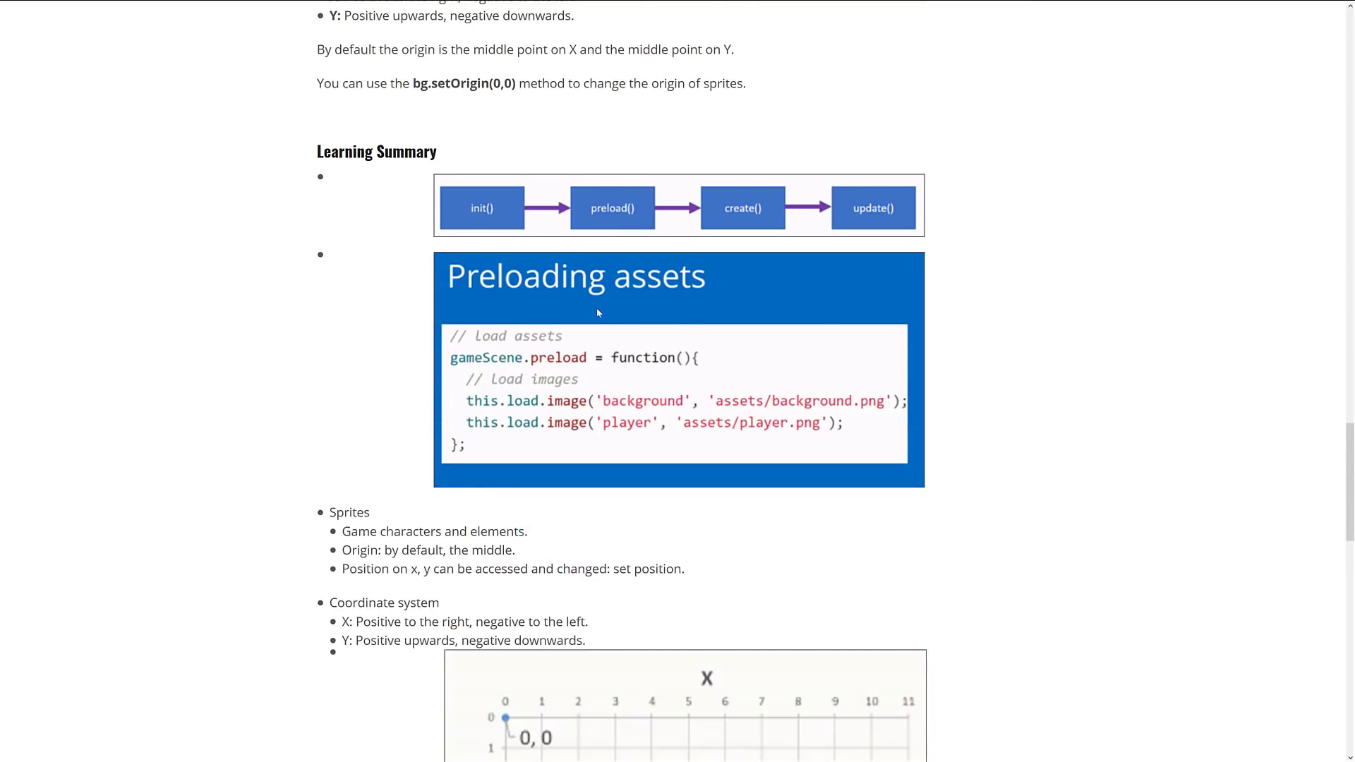
pyautogui.scroll(-3)
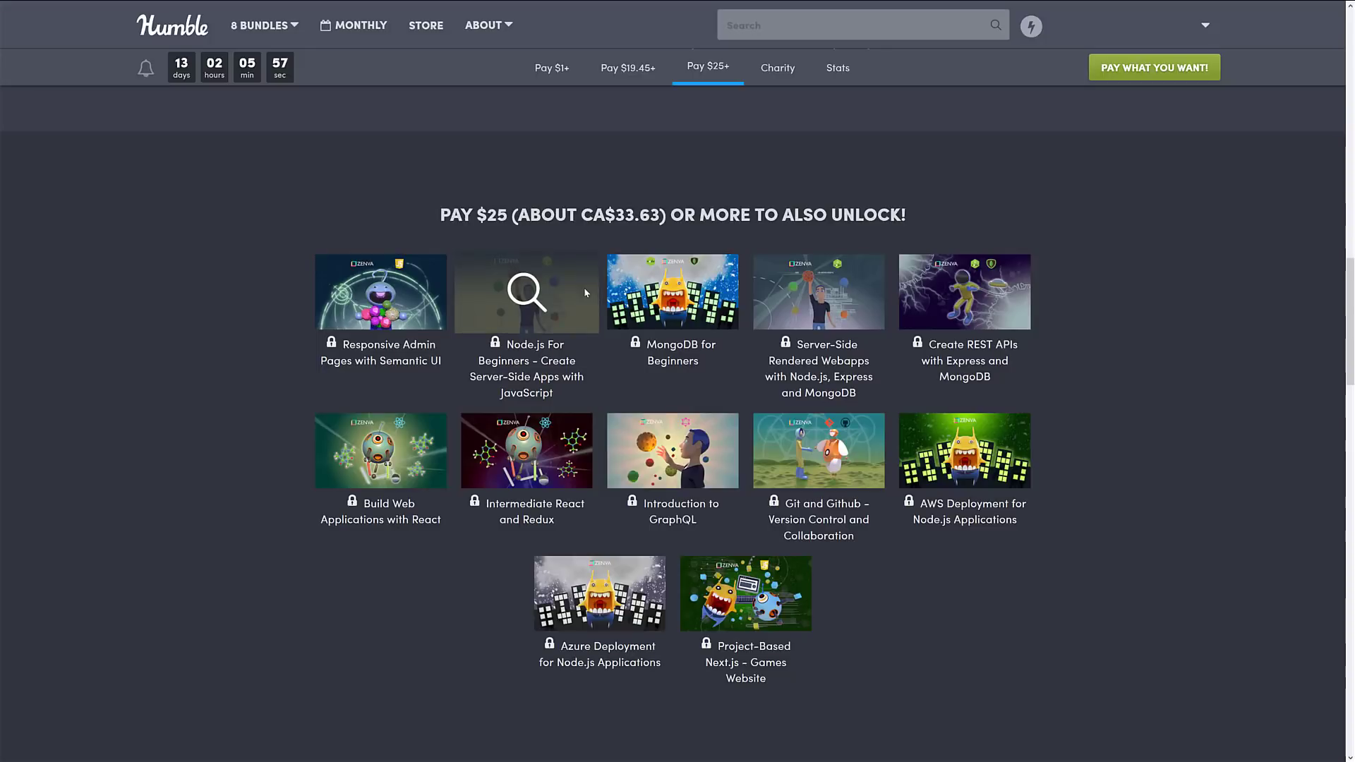
pyautogui.moveTo(916, 524)
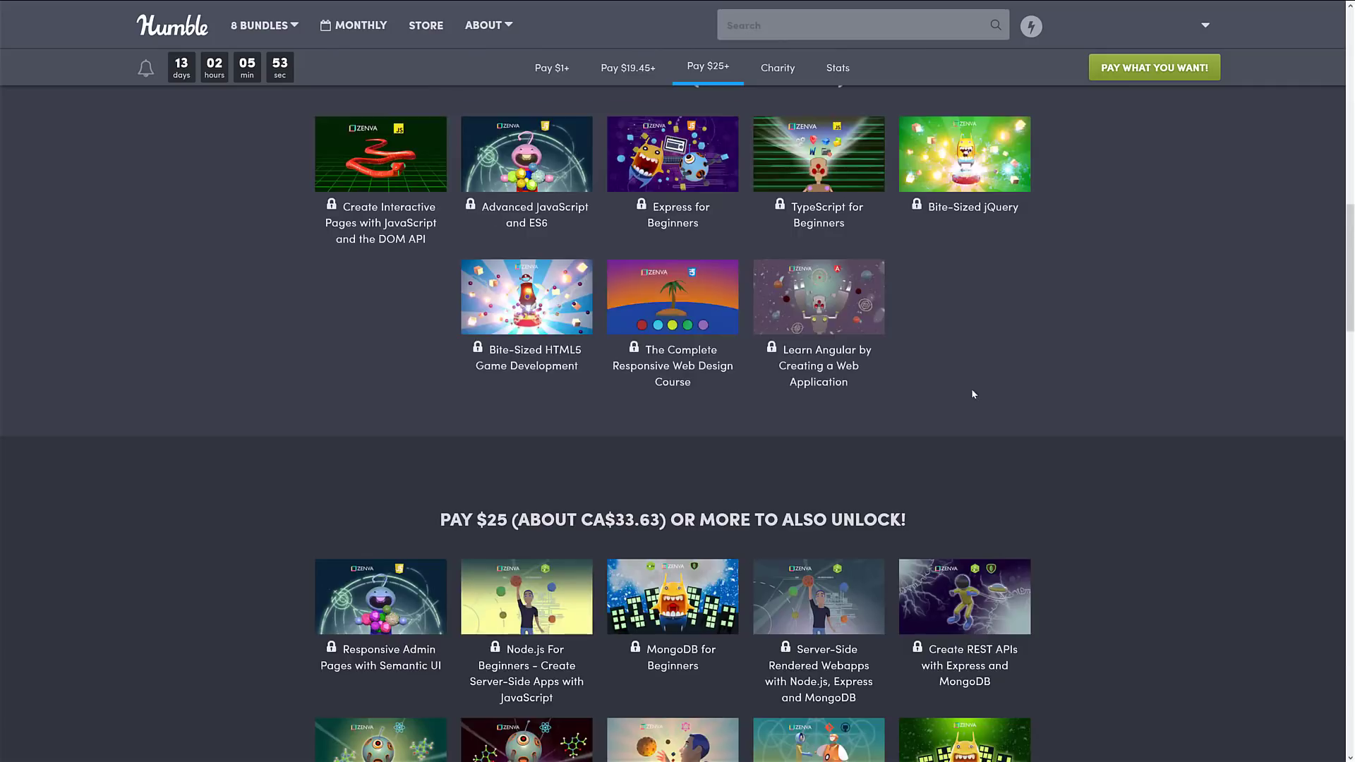
# - Return to the Zenva Academy course list, numbered from Bite-Sized HTML onward
pyautogui.click(551, 68)
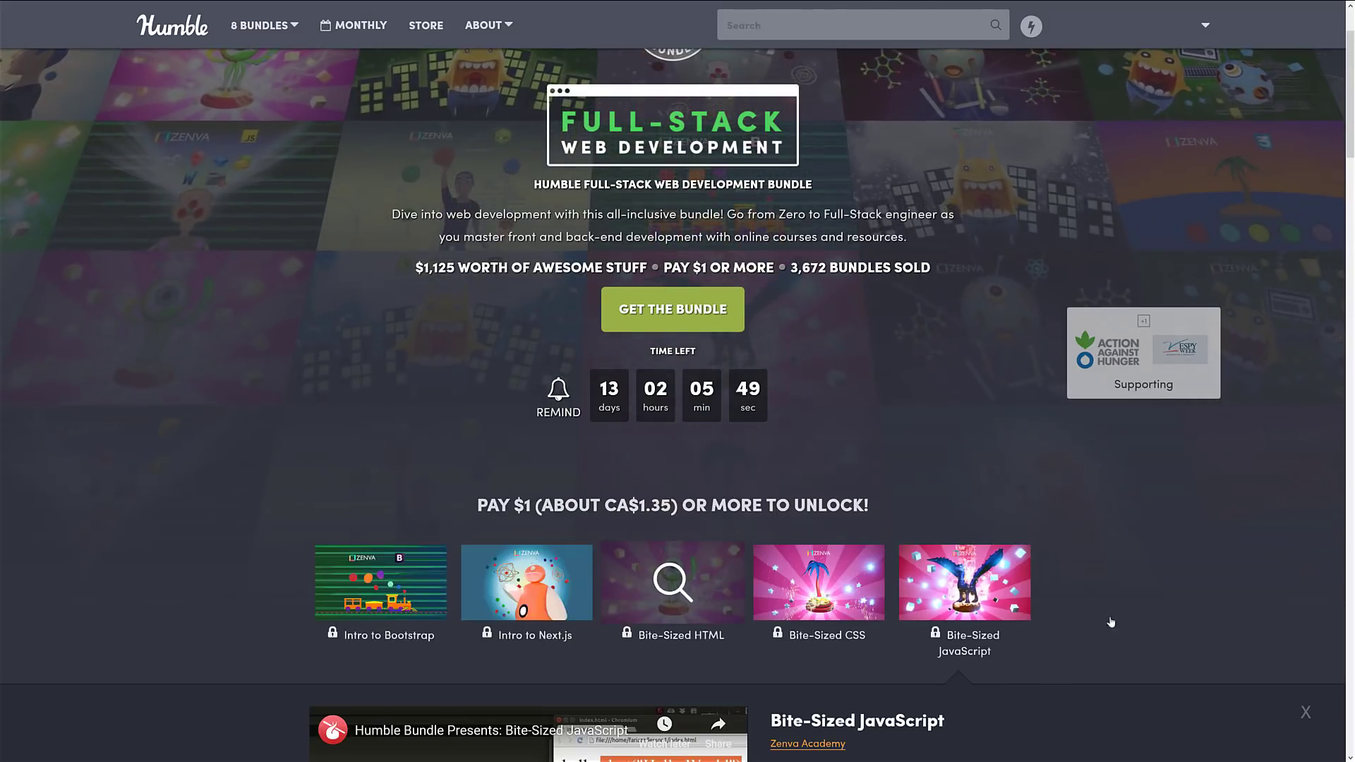
pyautogui.scroll(-3)
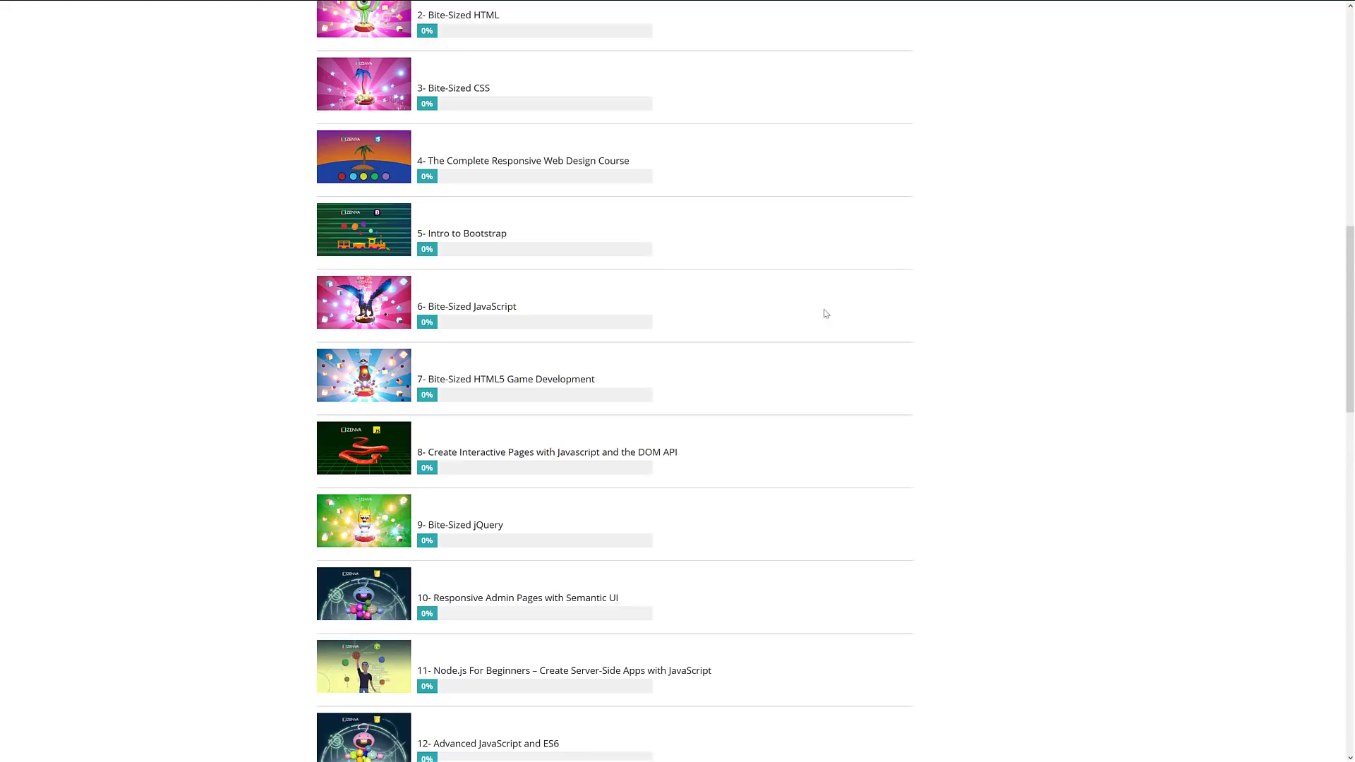
# - Scroll to the list's end, search the page, and open course 19, Project-Based Next.js – Games Website
pyautogui.scroll(-3)
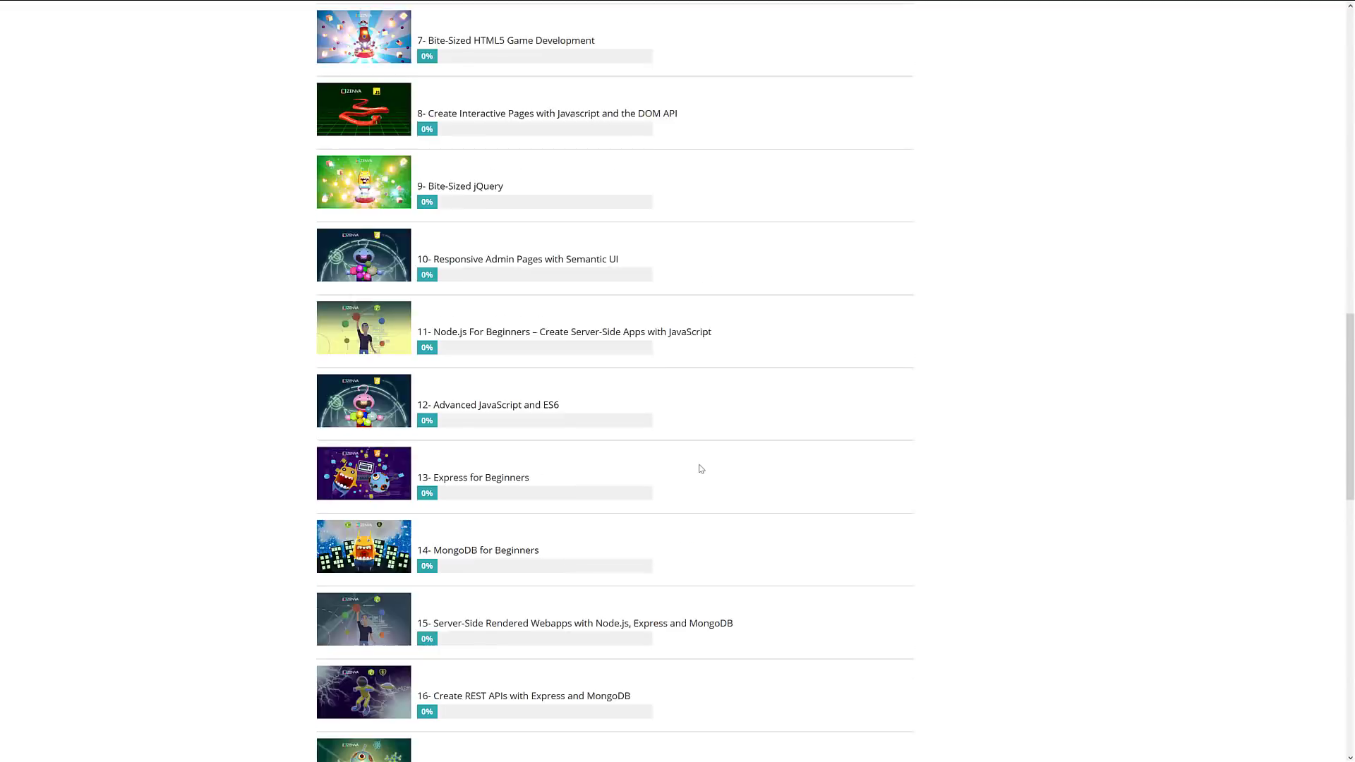
pyautogui.scroll(-3)
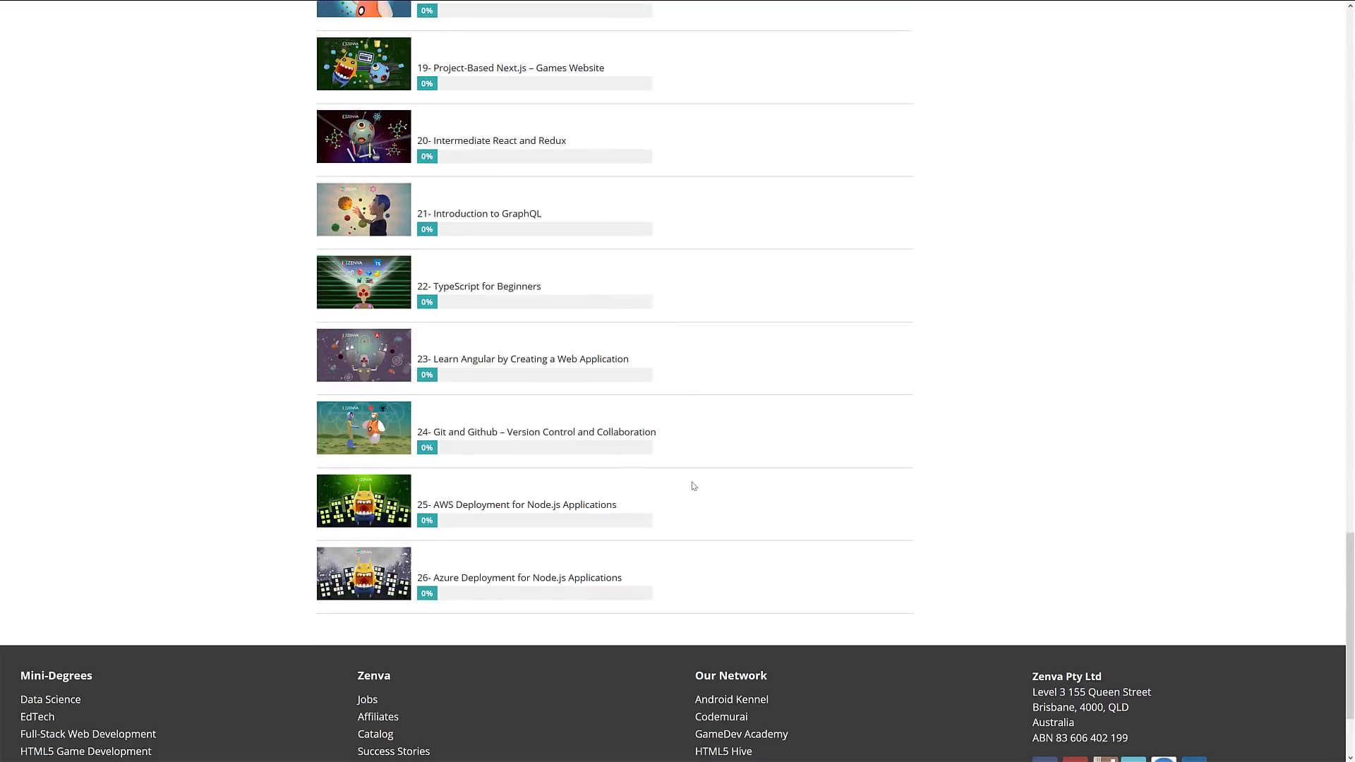
pyautogui.press('ctrl+f')
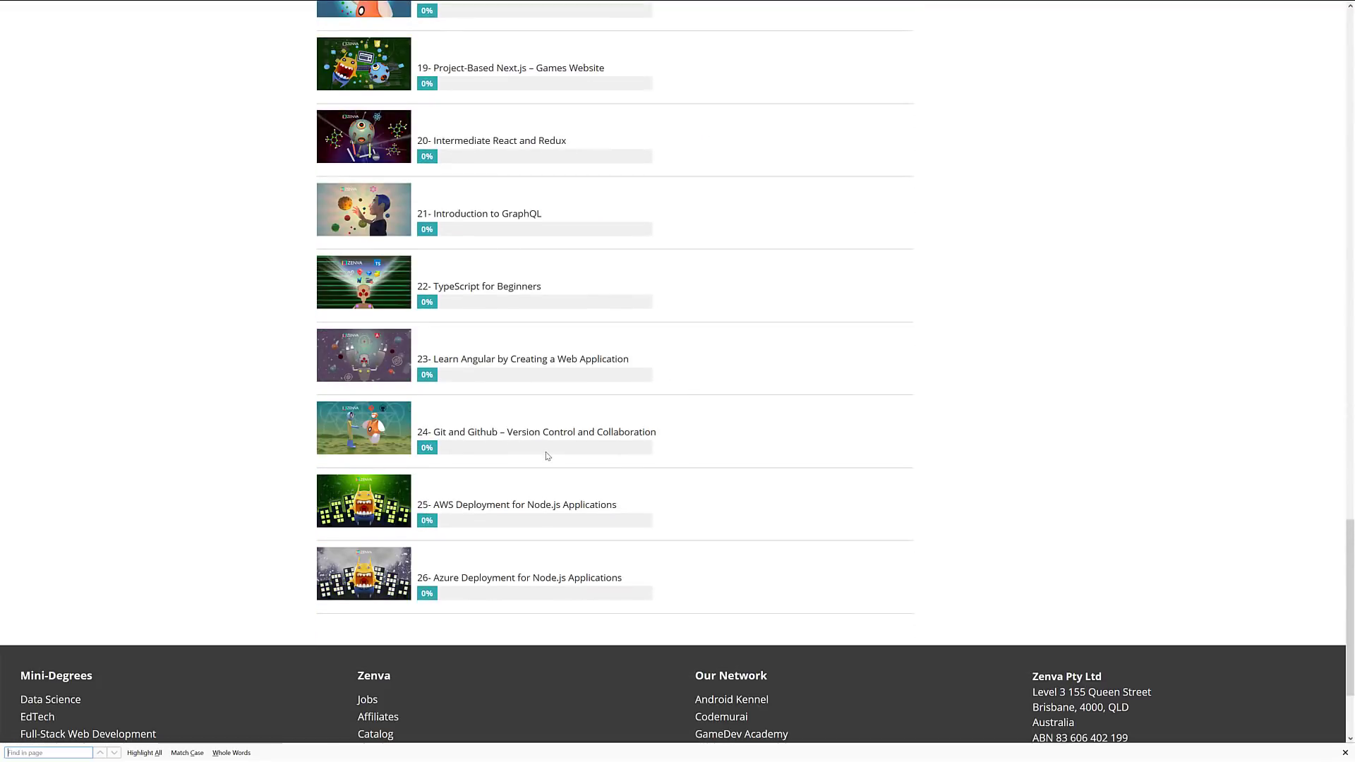
pyautogui.write('jpr')
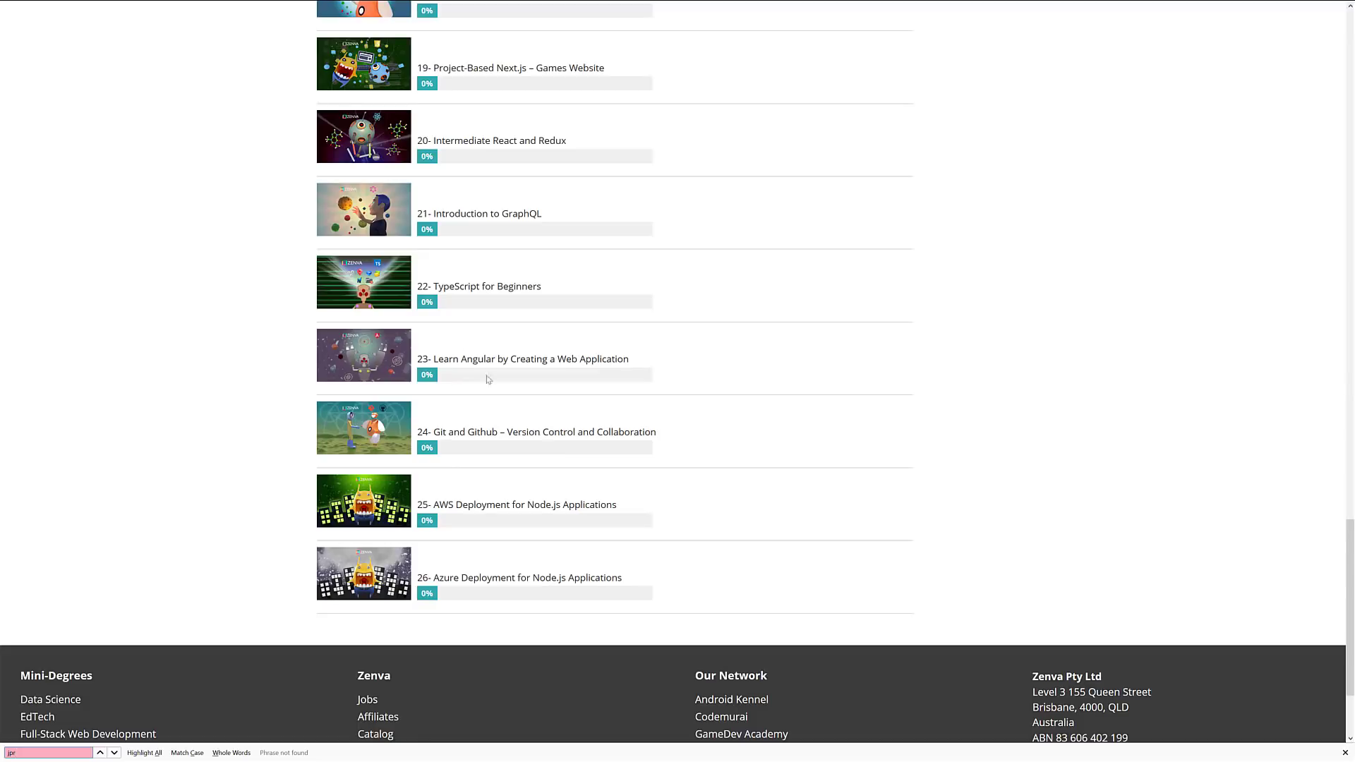
pyautogui.moveTo(462, 73)
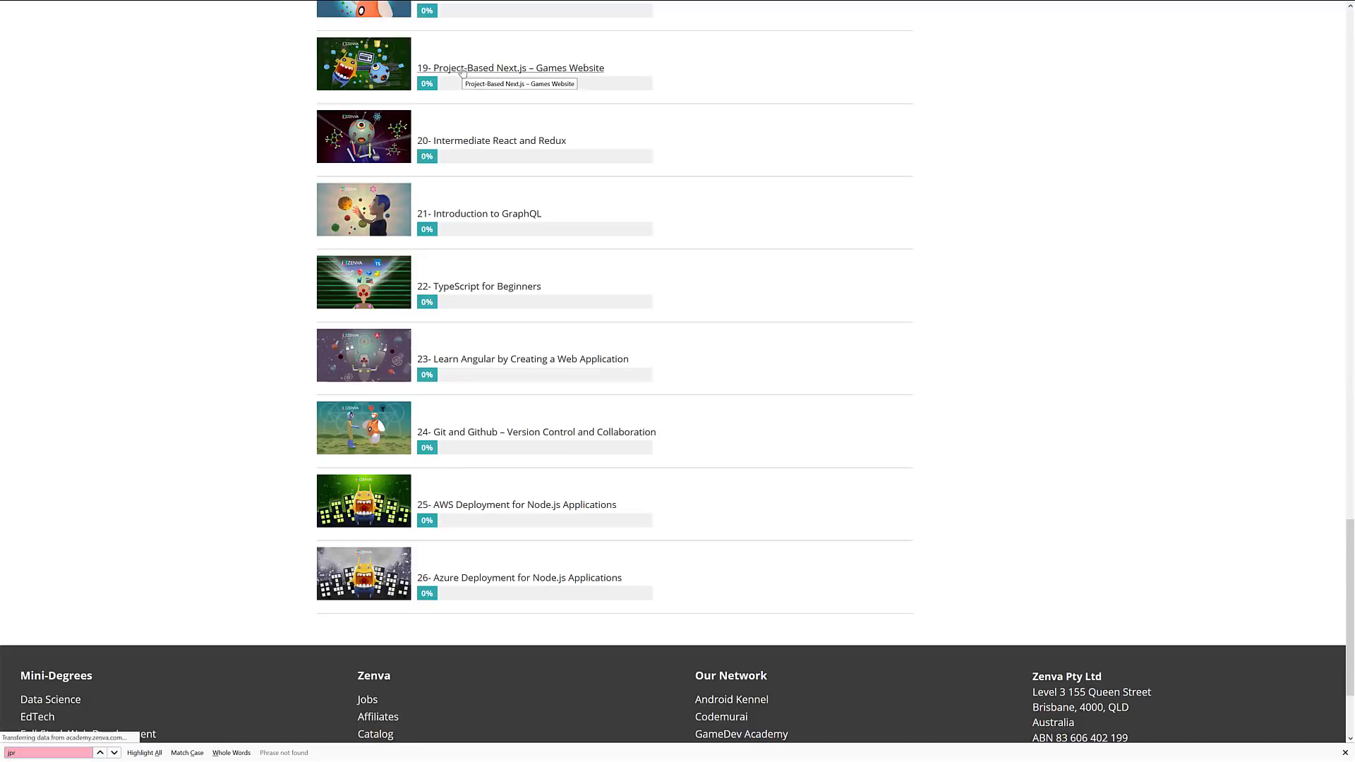
pyautogui.click(509, 67)
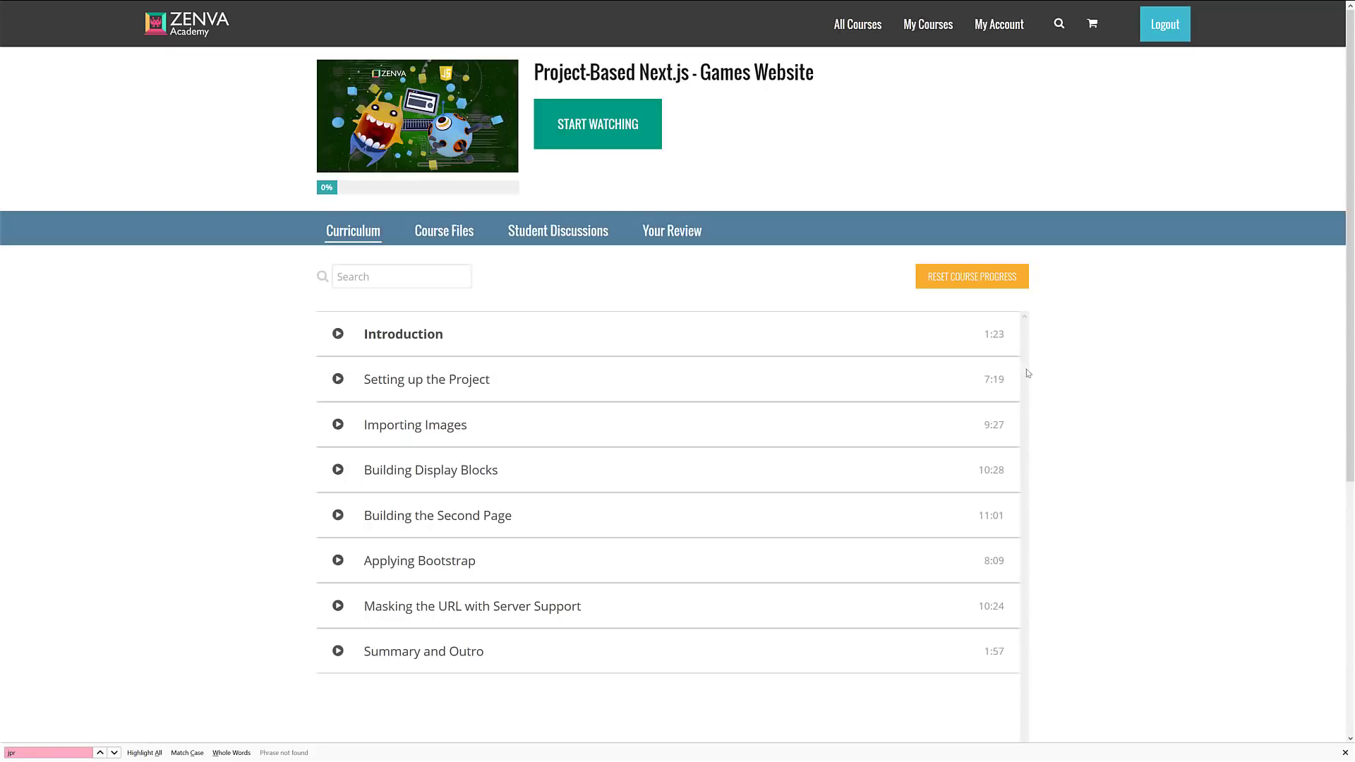
pyautogui.moveTo(471, 605)
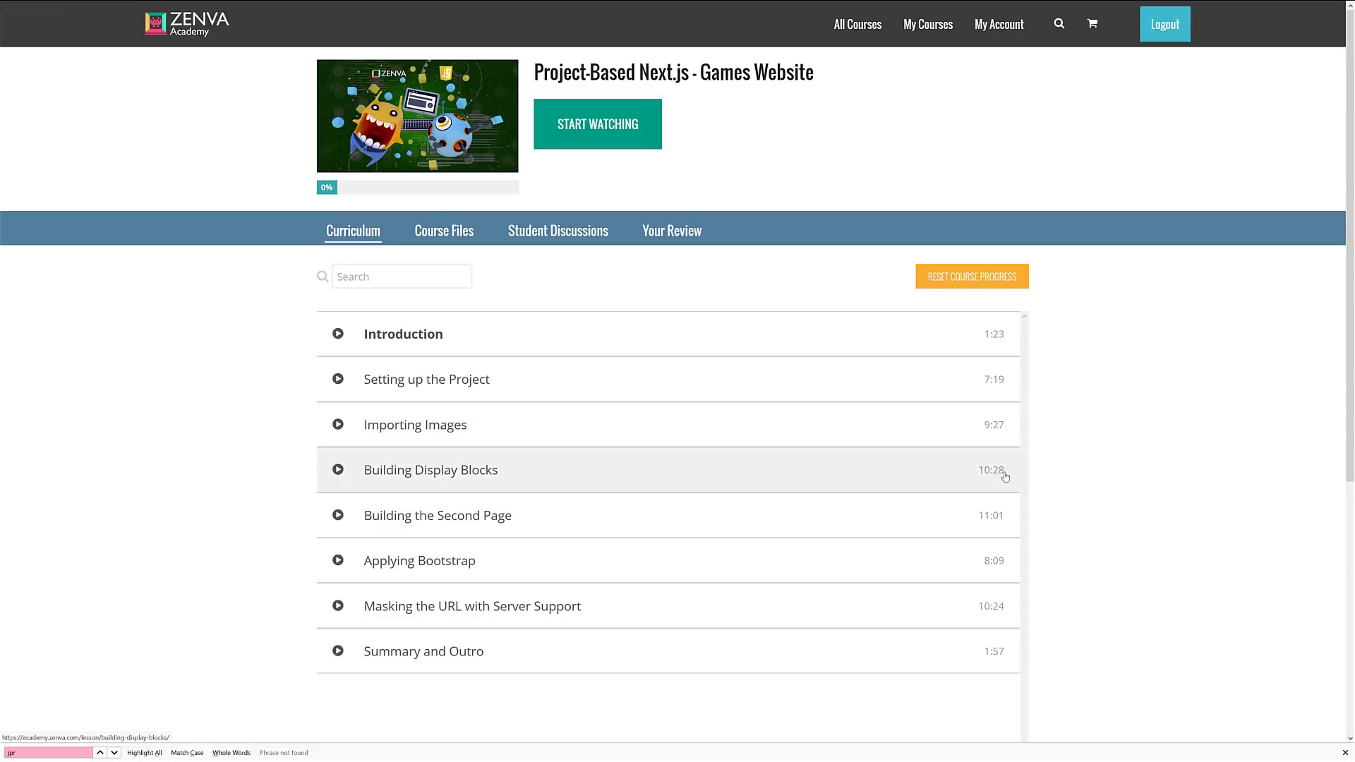
pyautogui.moveTo(522, 485)
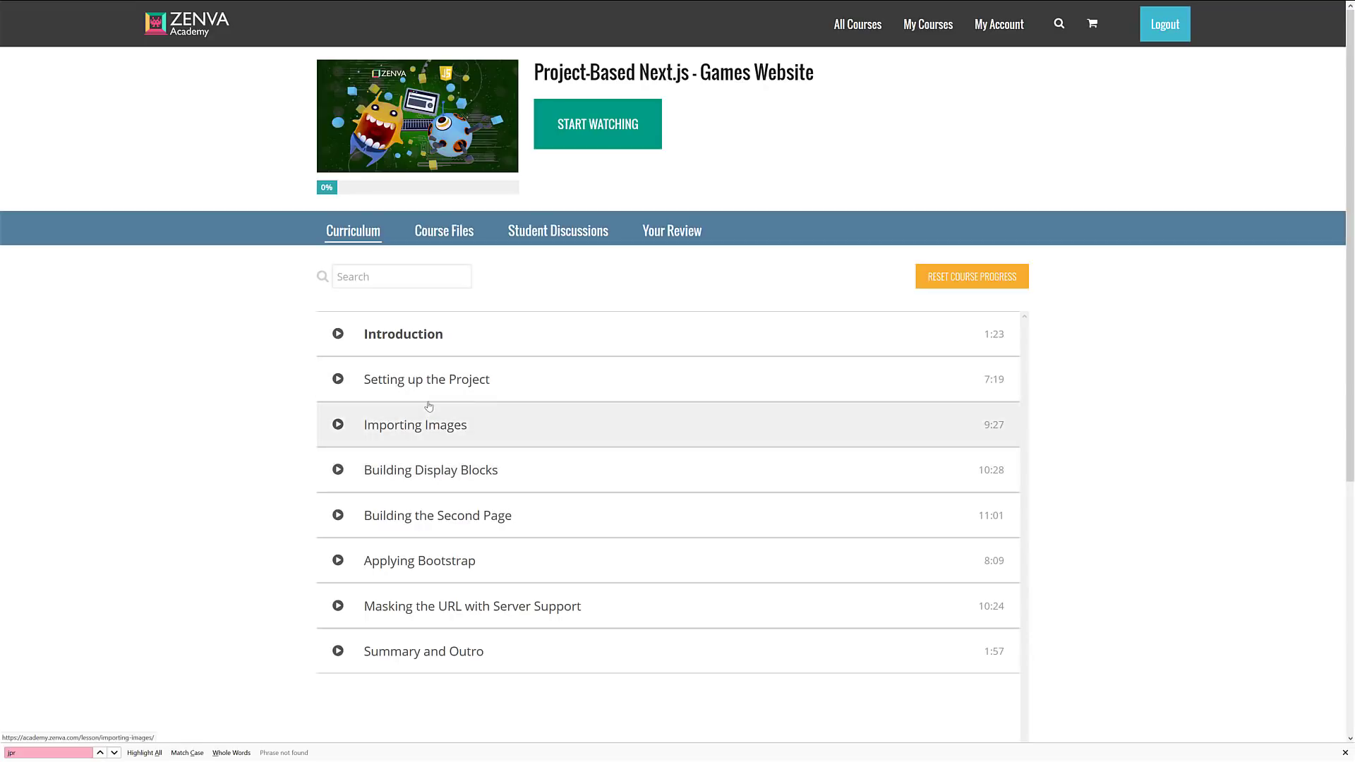
# - Open the Importing Images lesson from the Next.js course curriculum and scroll the page
pyautogui.click(443, 231)
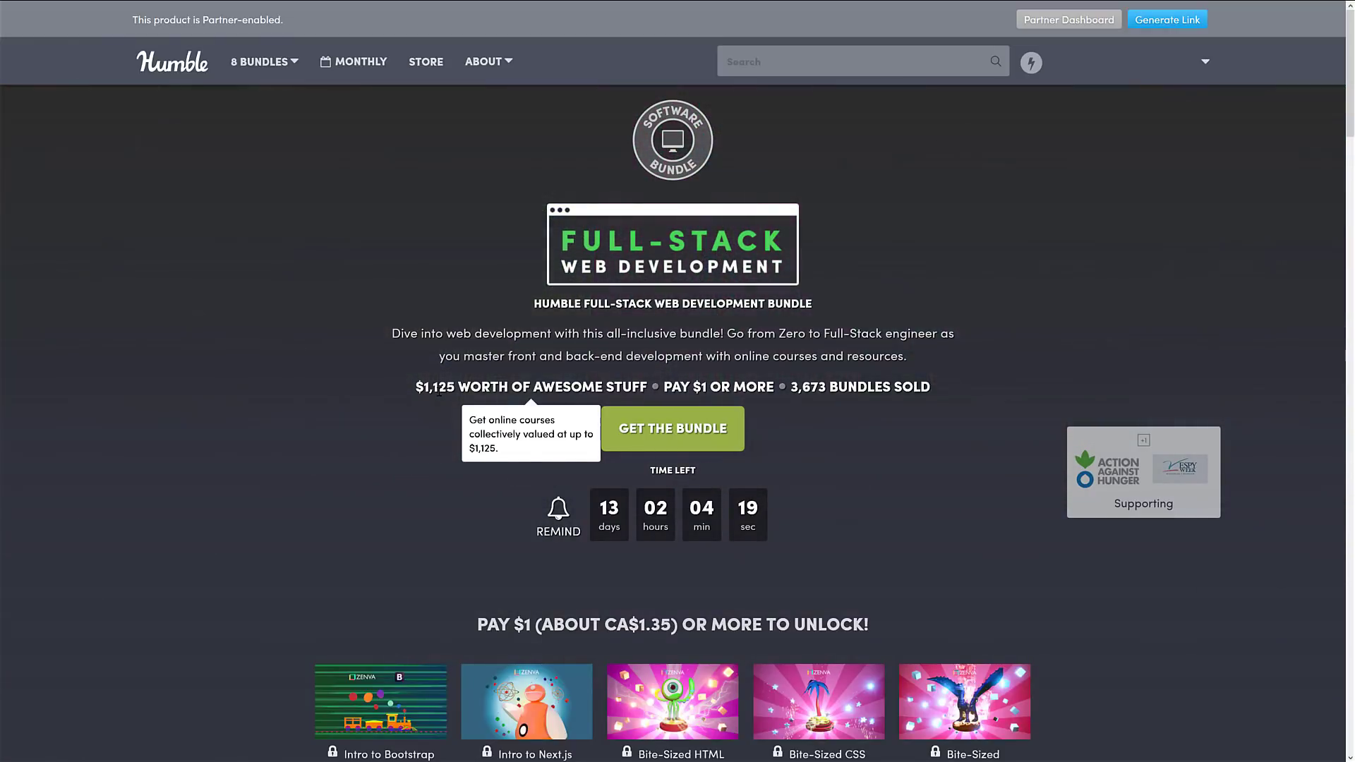
pyautogui.scroll(-3)
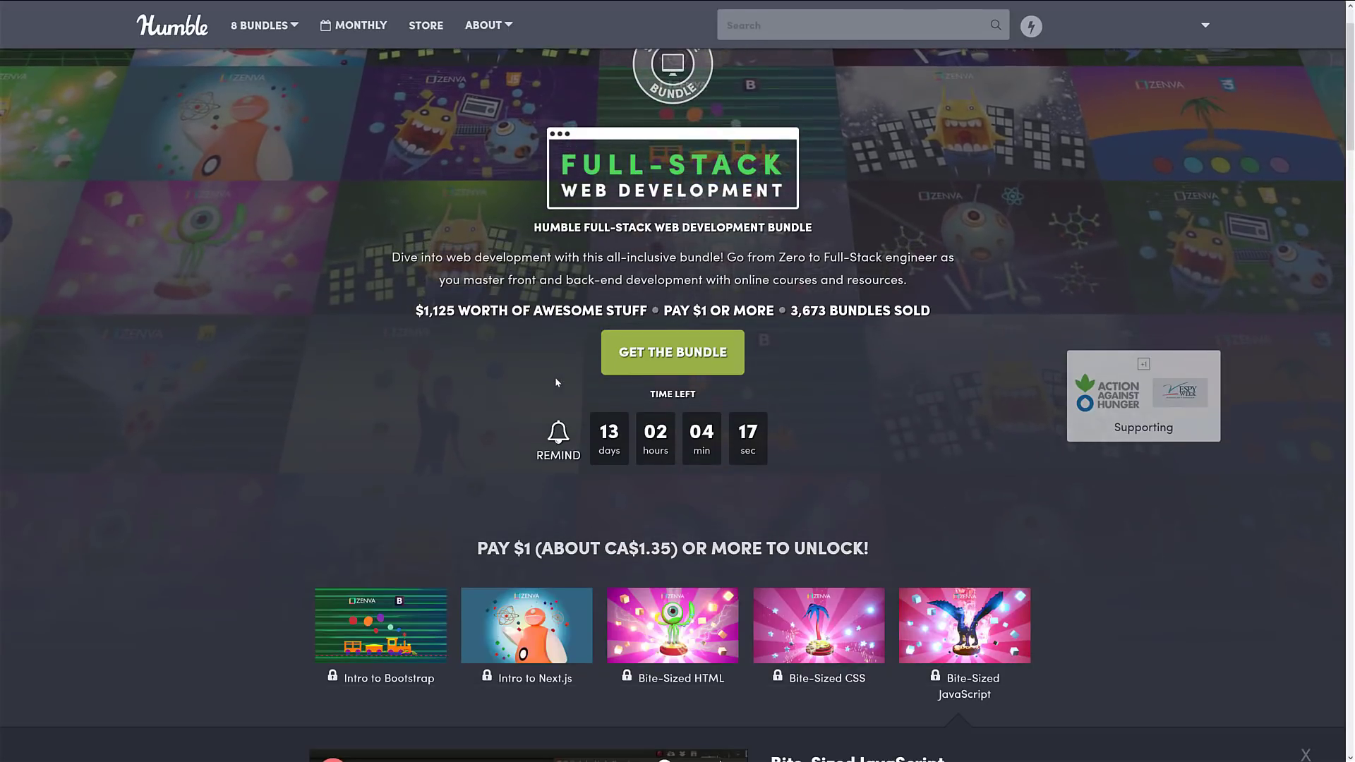